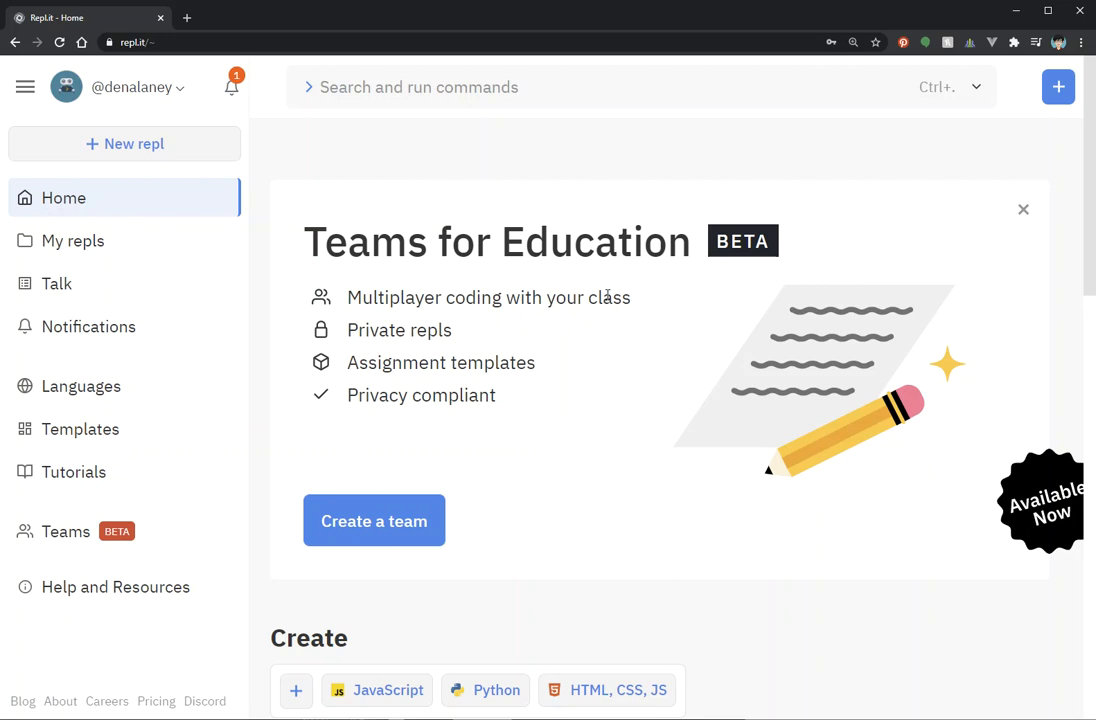
mouse_move(609, 295)
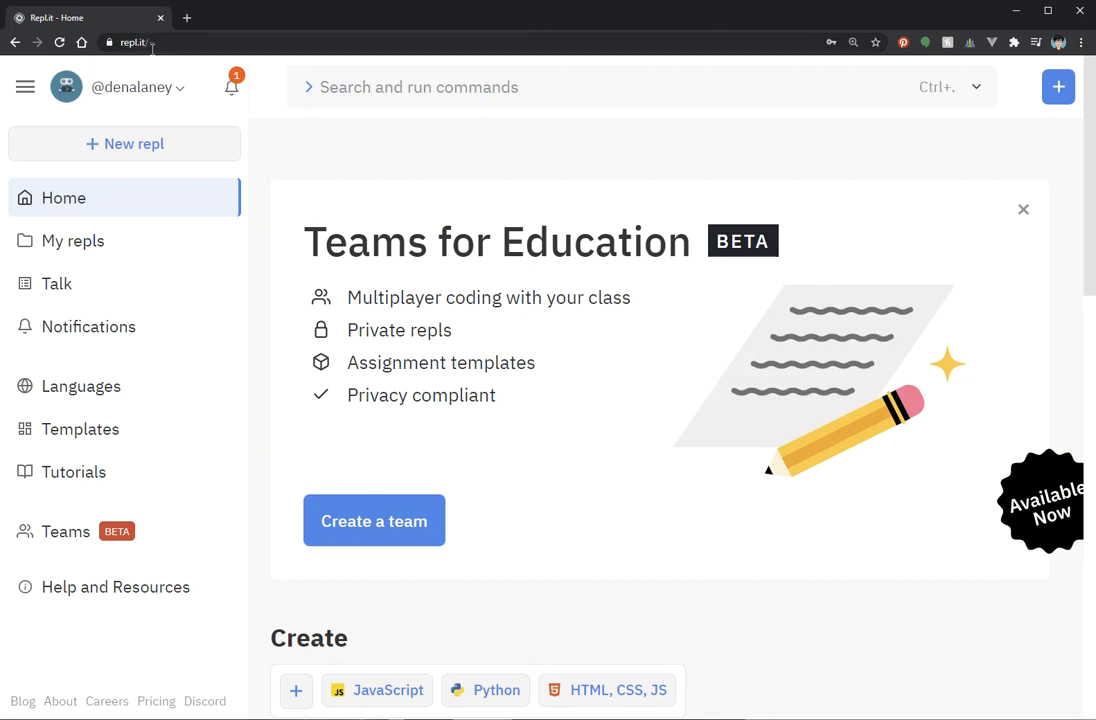
mouse_move(321, 35)
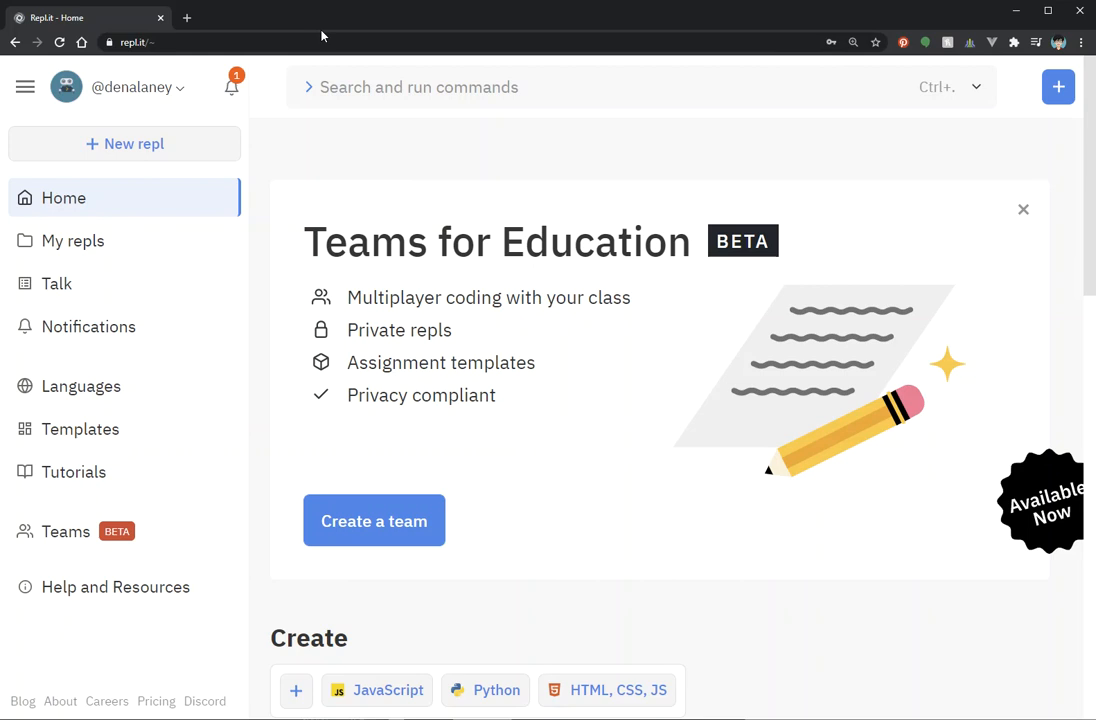
mouse_move(124, 143)
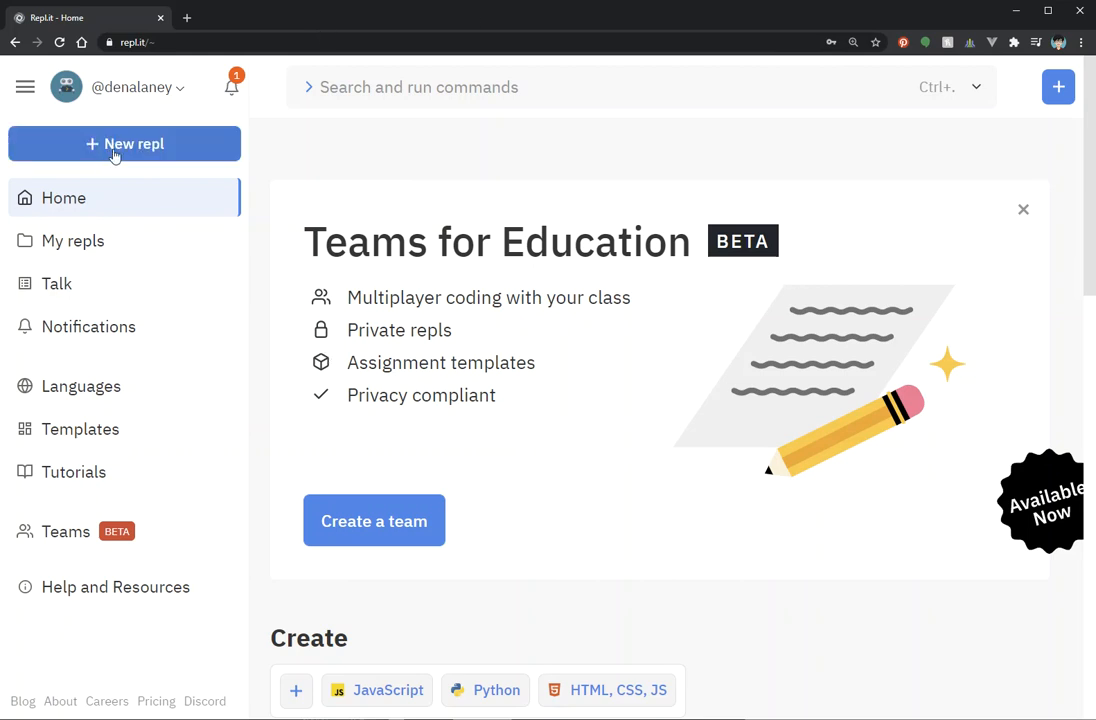
Start a new repl and scroll through the full language catalogue.
left_click(124, 143)
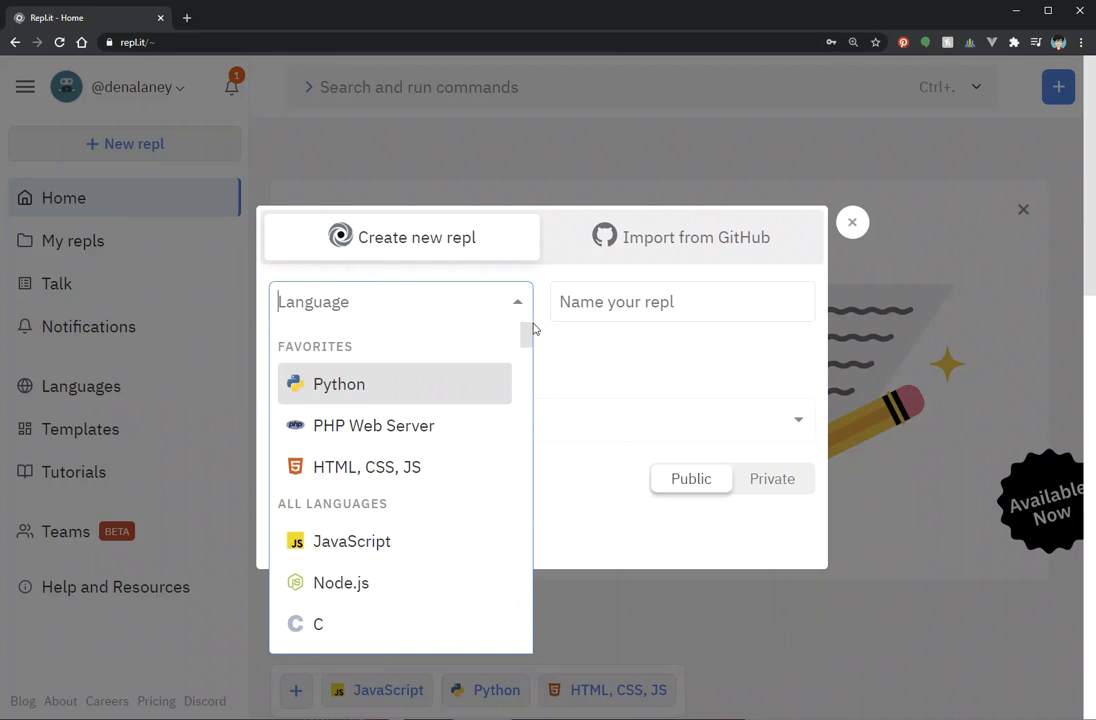
mouse_move(530, 337)
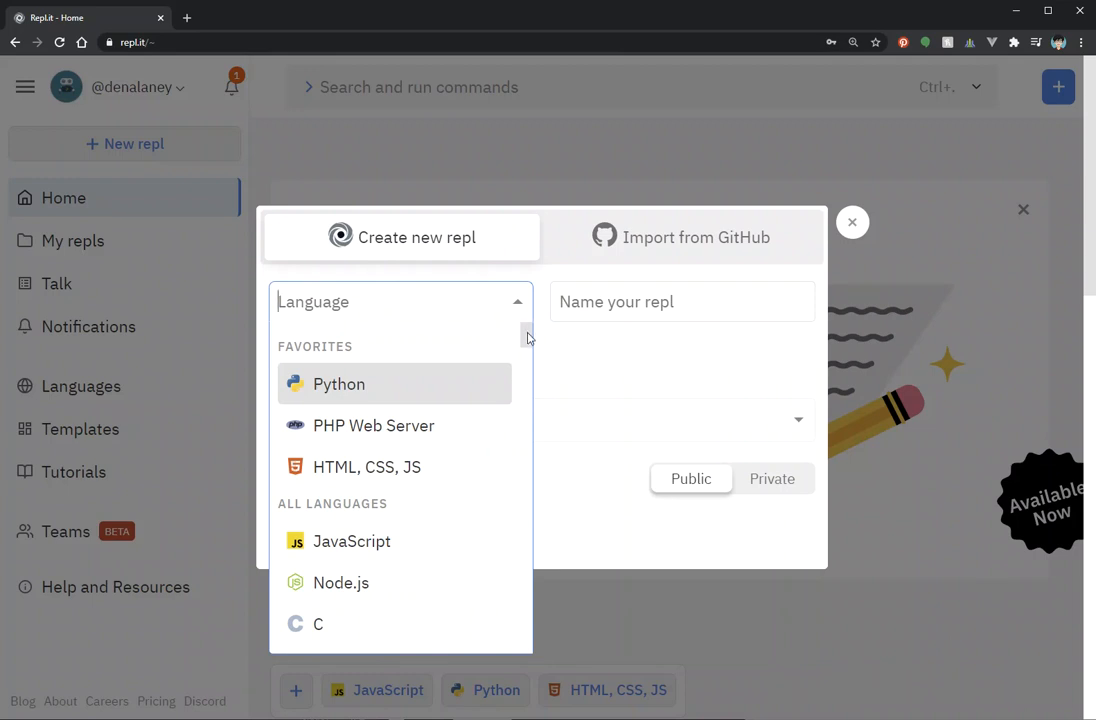
scroll("down", 3)
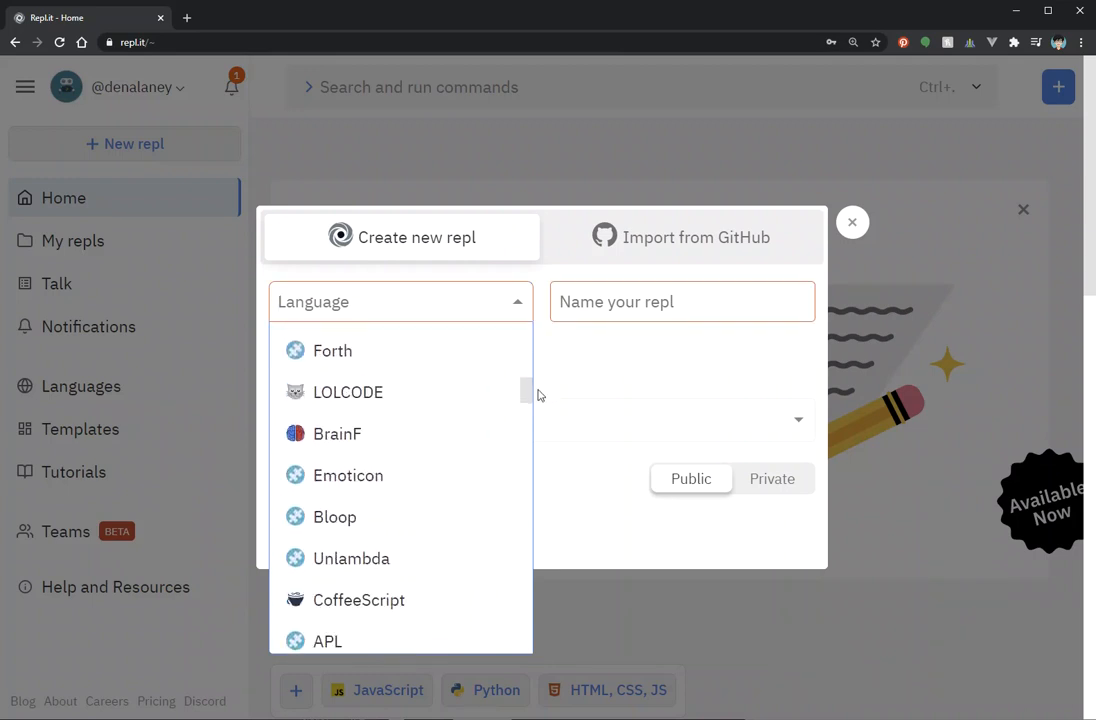
scroll("down", 3)
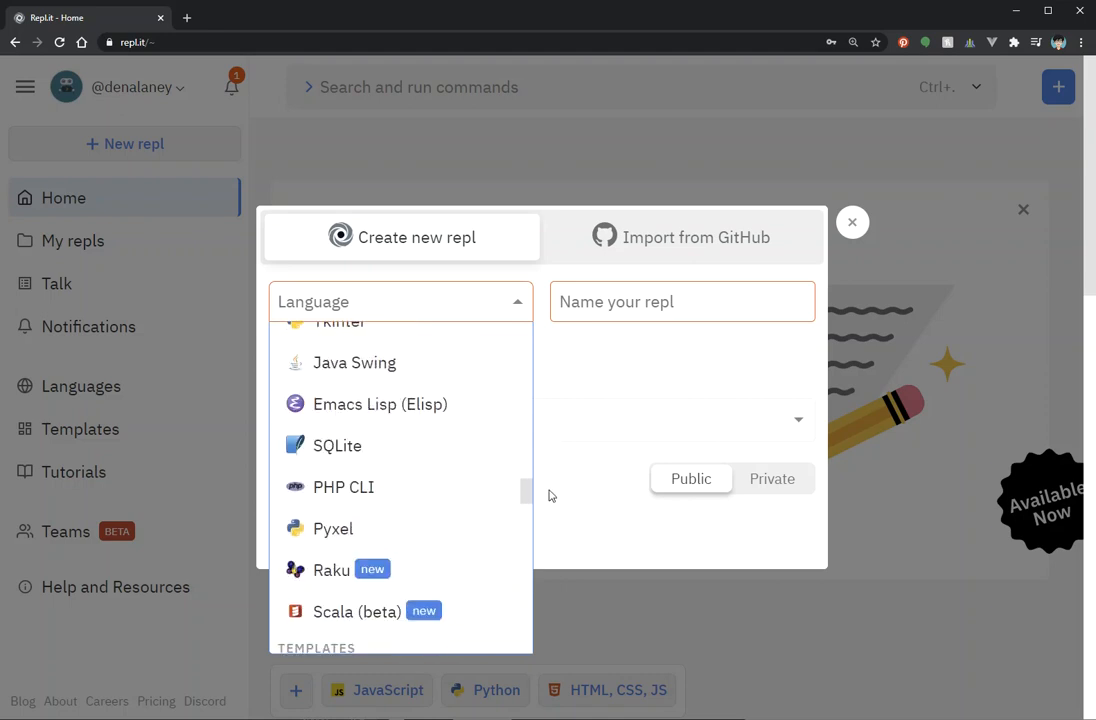
scroll("down", 3)
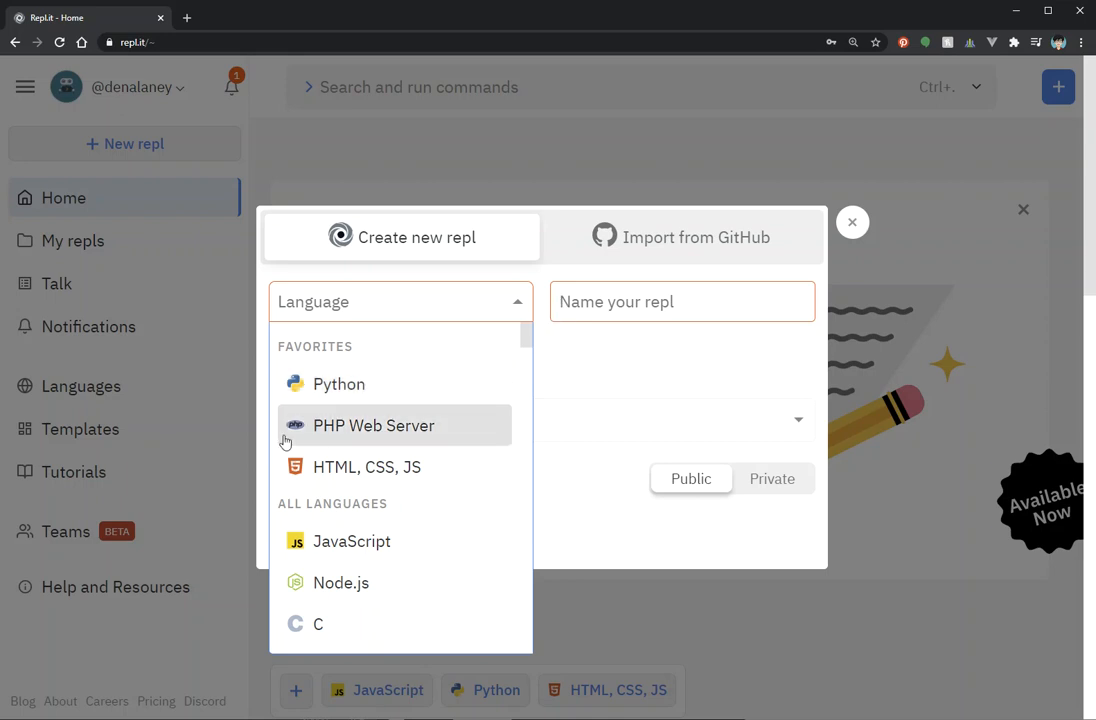
mouse_move(331, 422)
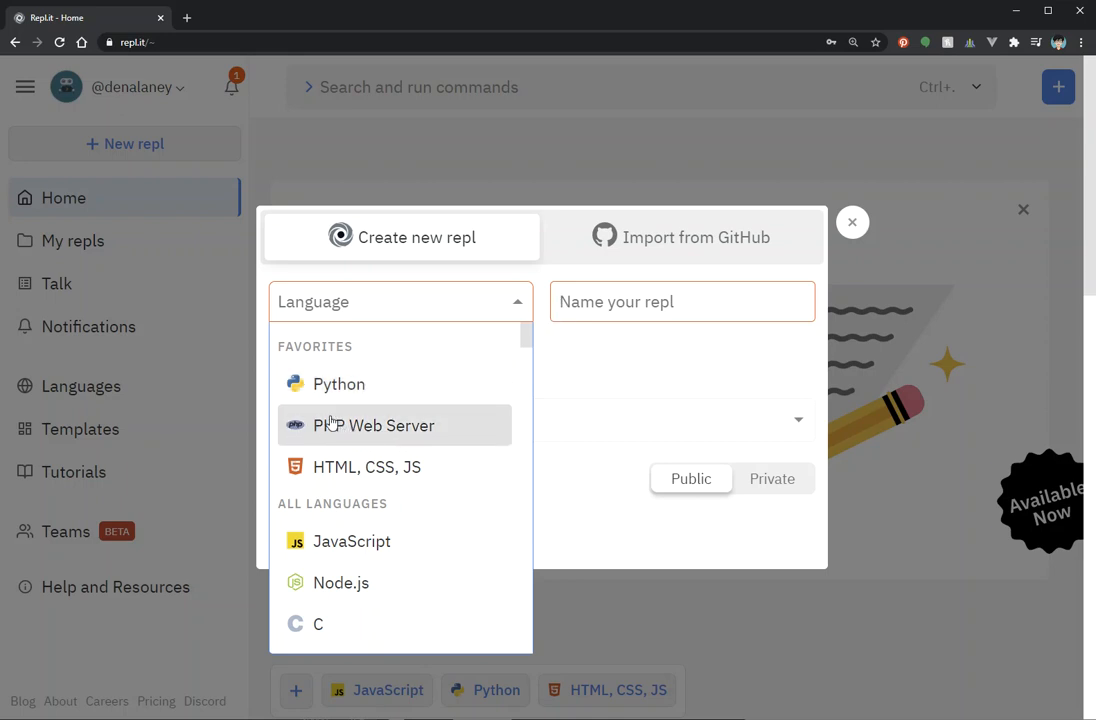
Choose PHP Web Server as the new repl's language.
left_click(374, 425)
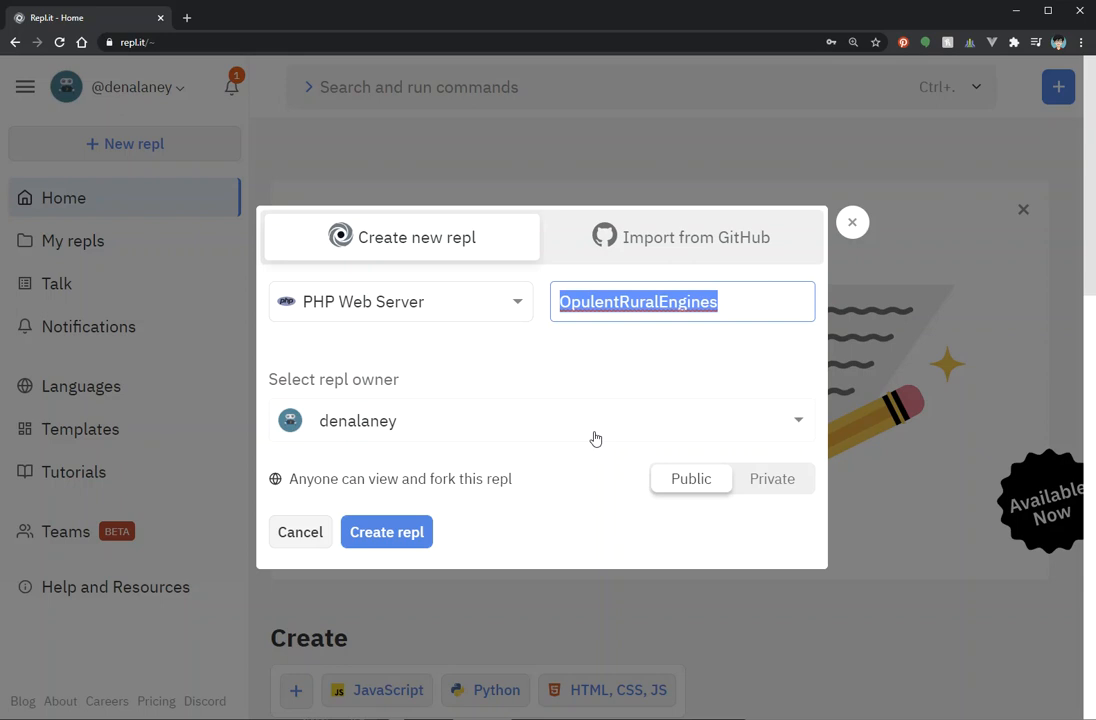
mouse_move(616, 335)
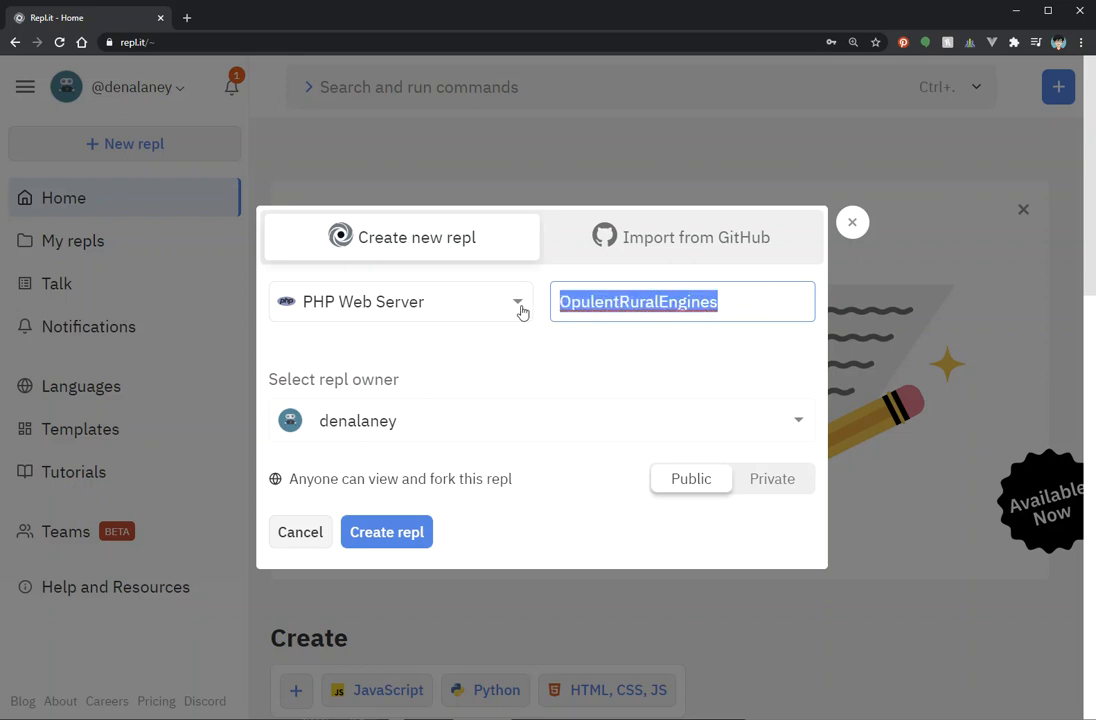
Replace the suggested repl name with 'Homework-1'.
left_click(682, 301)
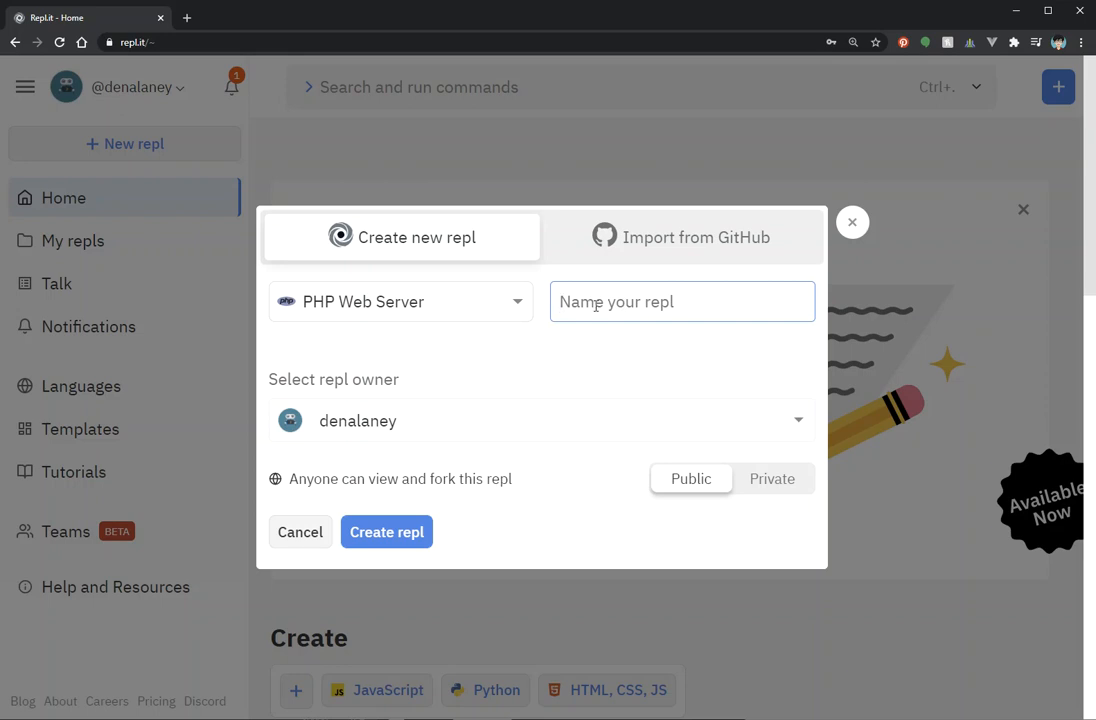
type("Homework")
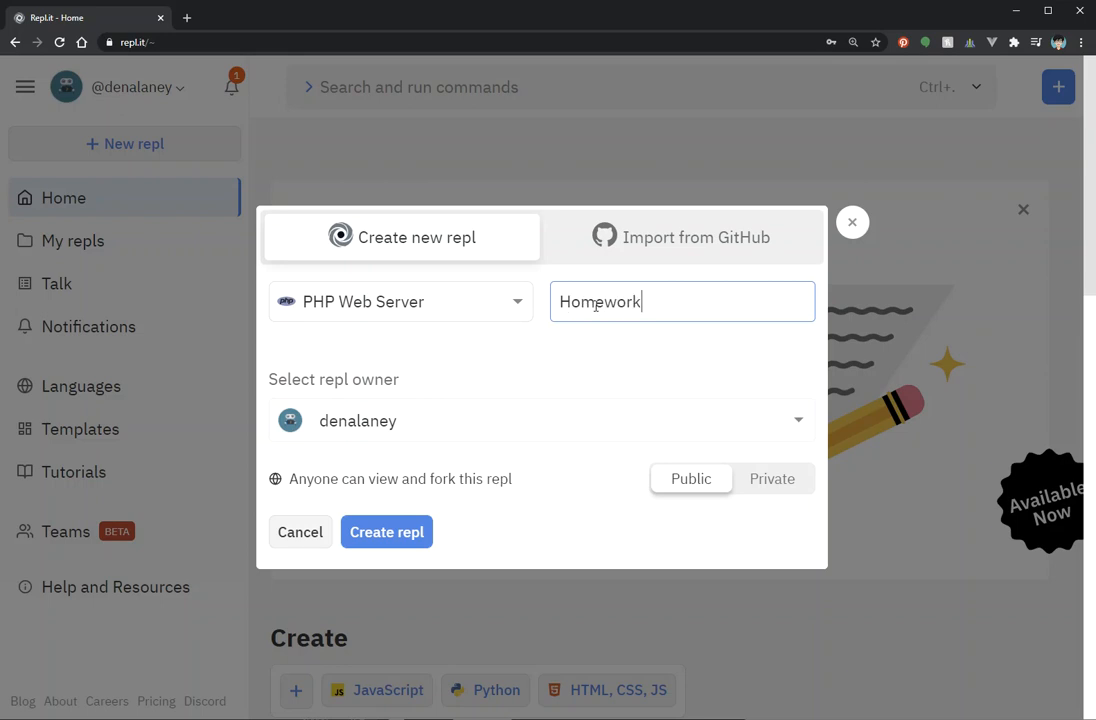
type("-1")
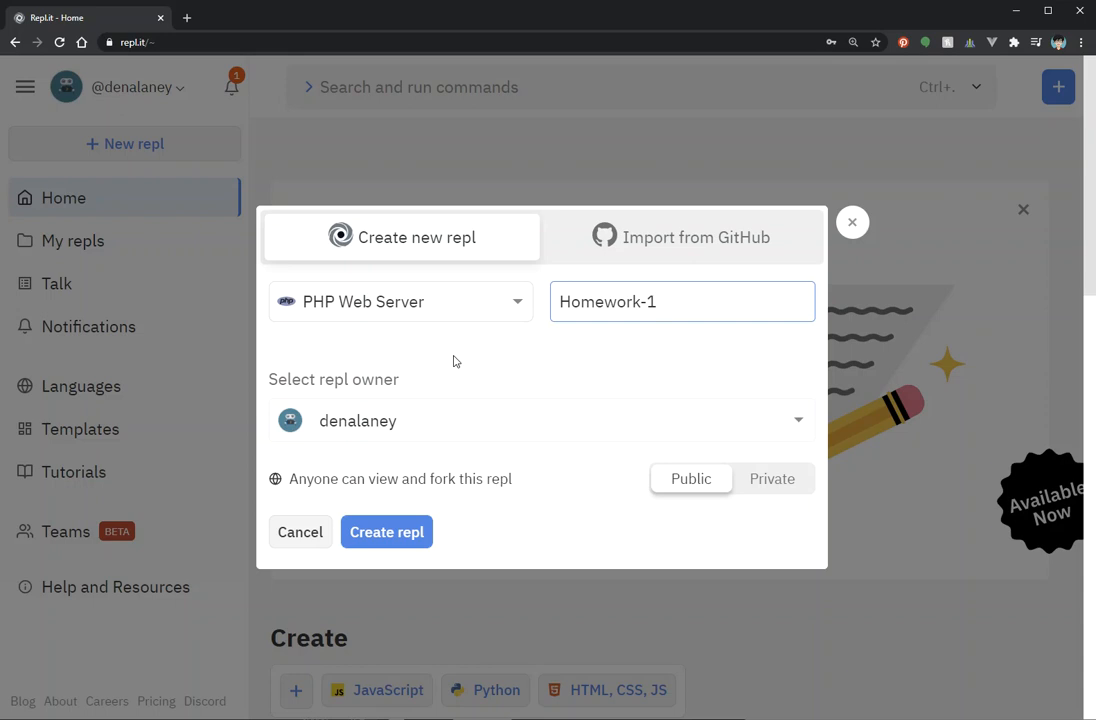
left_click(655, 301)
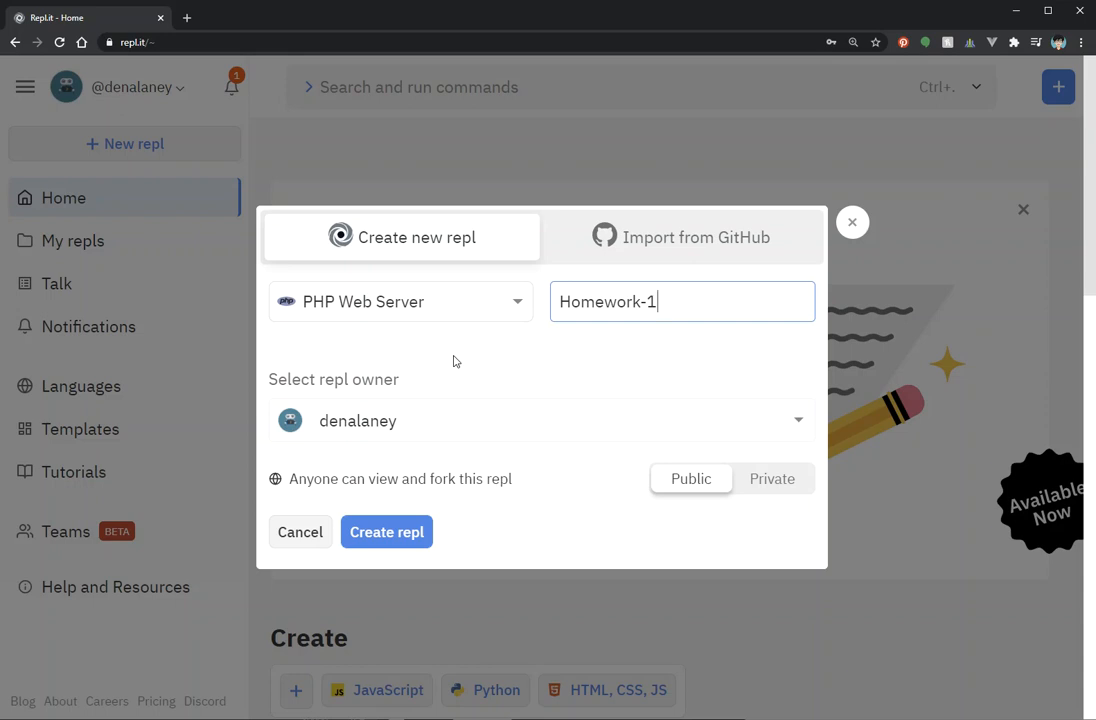
mouse_move(787, 299)
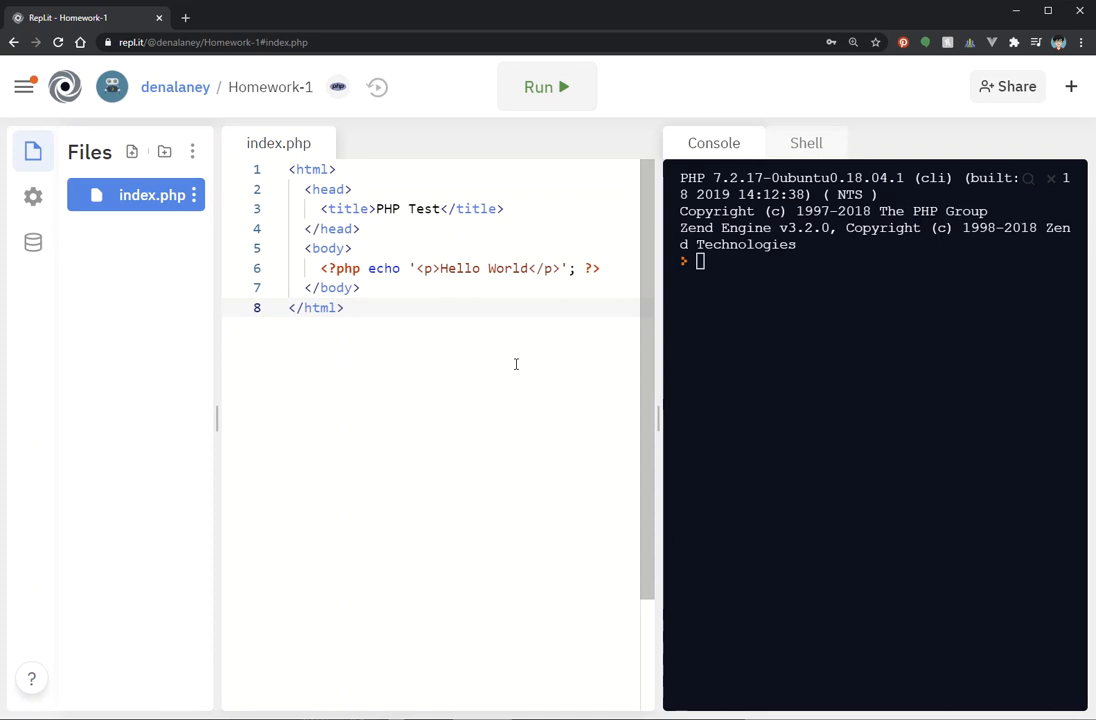
mouse_move(131, 151)
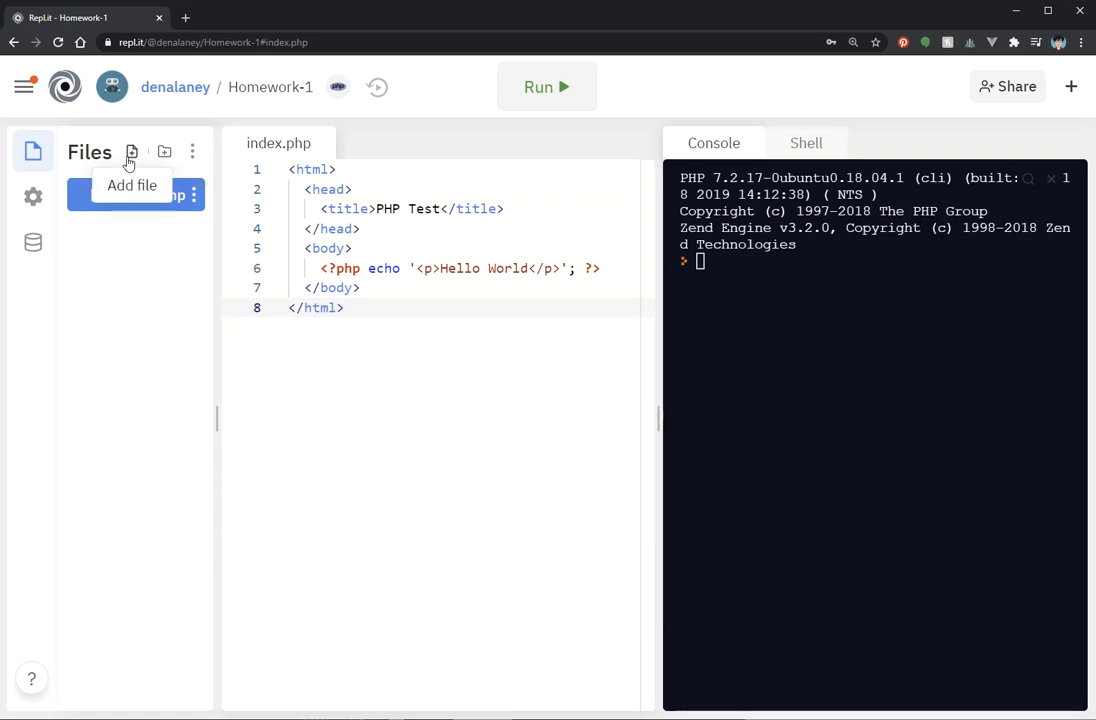
mouse_move(146, 438)
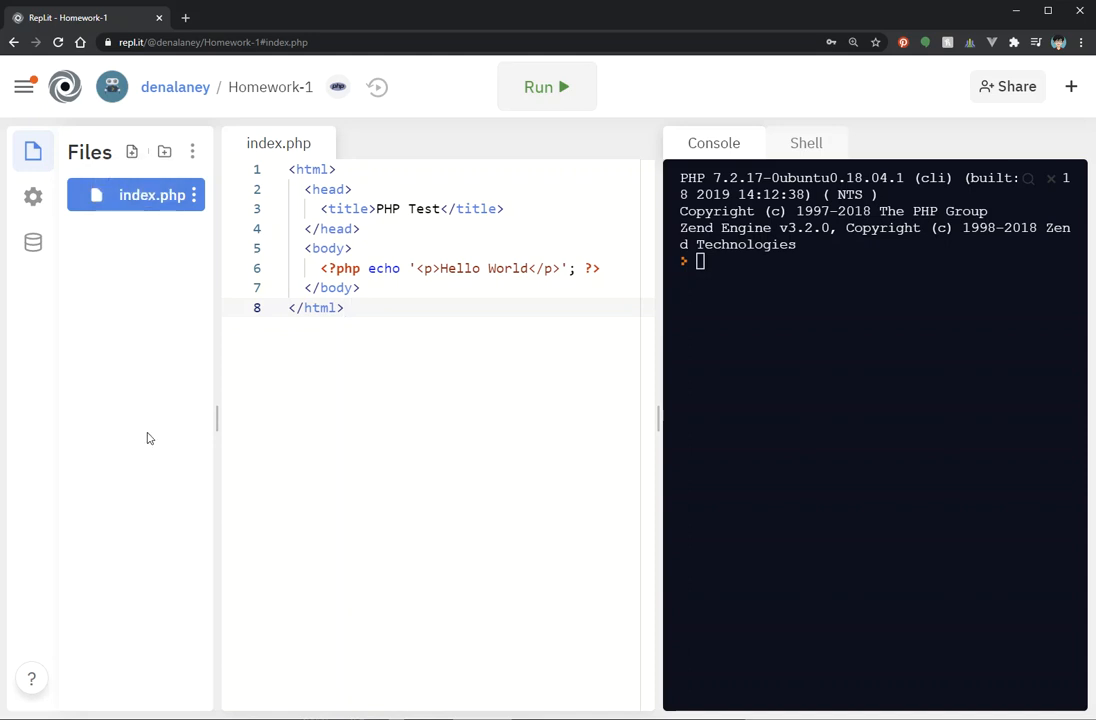
mouse_move(108, 267)
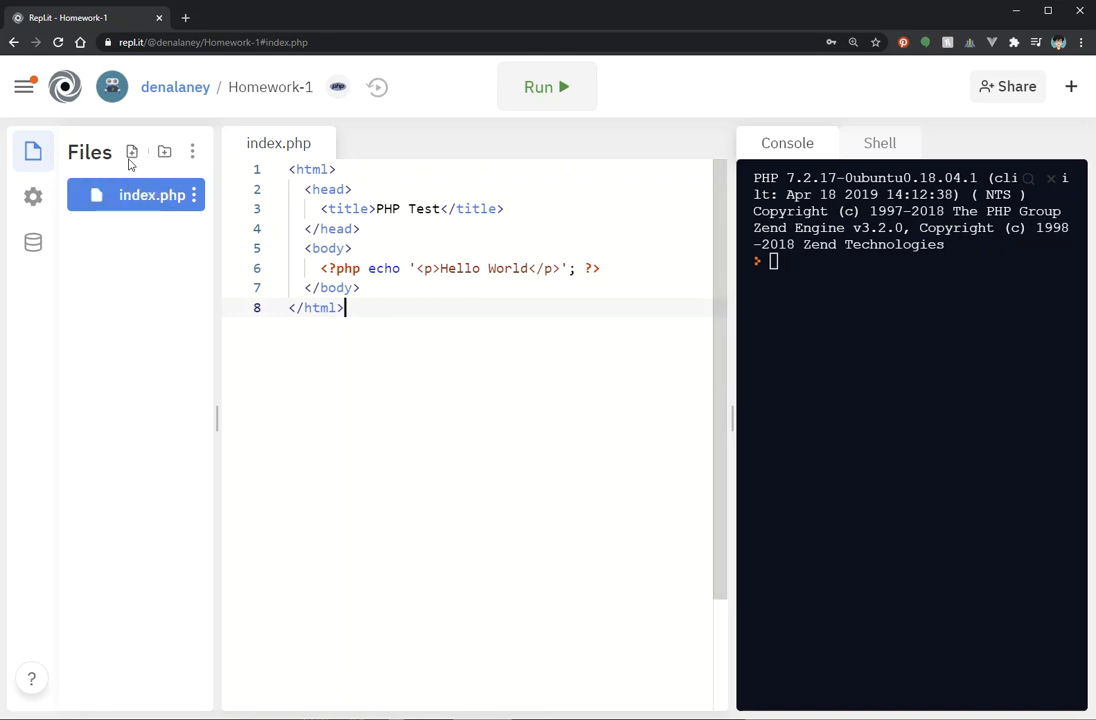
mouse_move(132, 151)
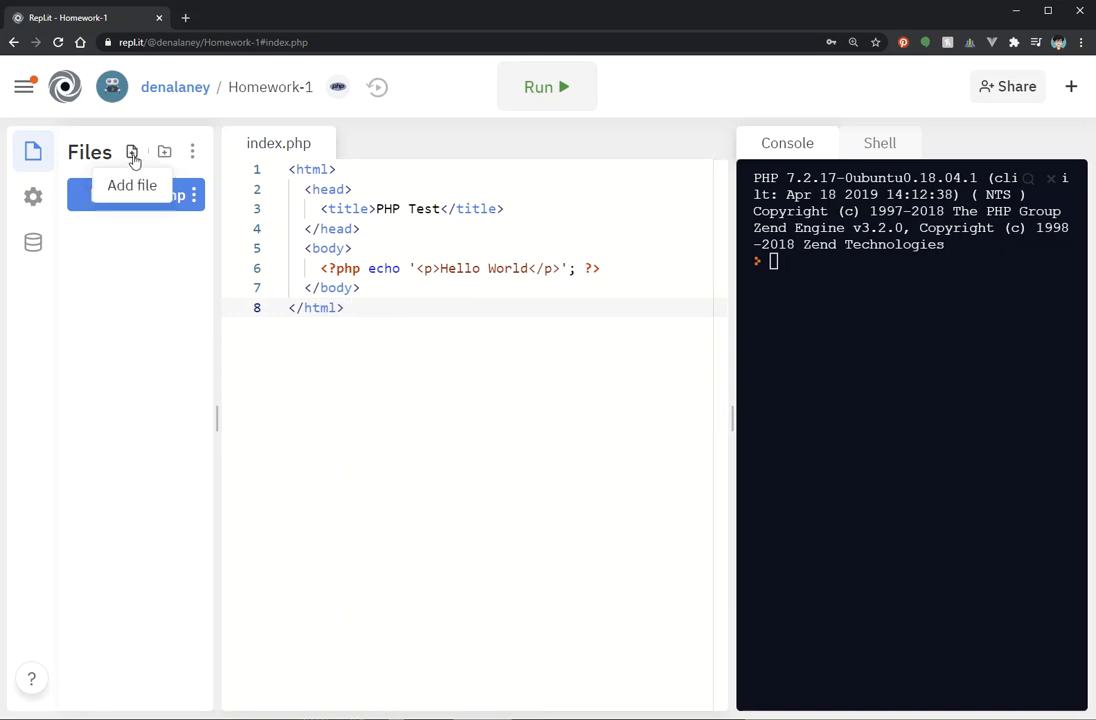
Show the Files panel's upload and download choices via the three-dot menu.
left_click(131, 151)
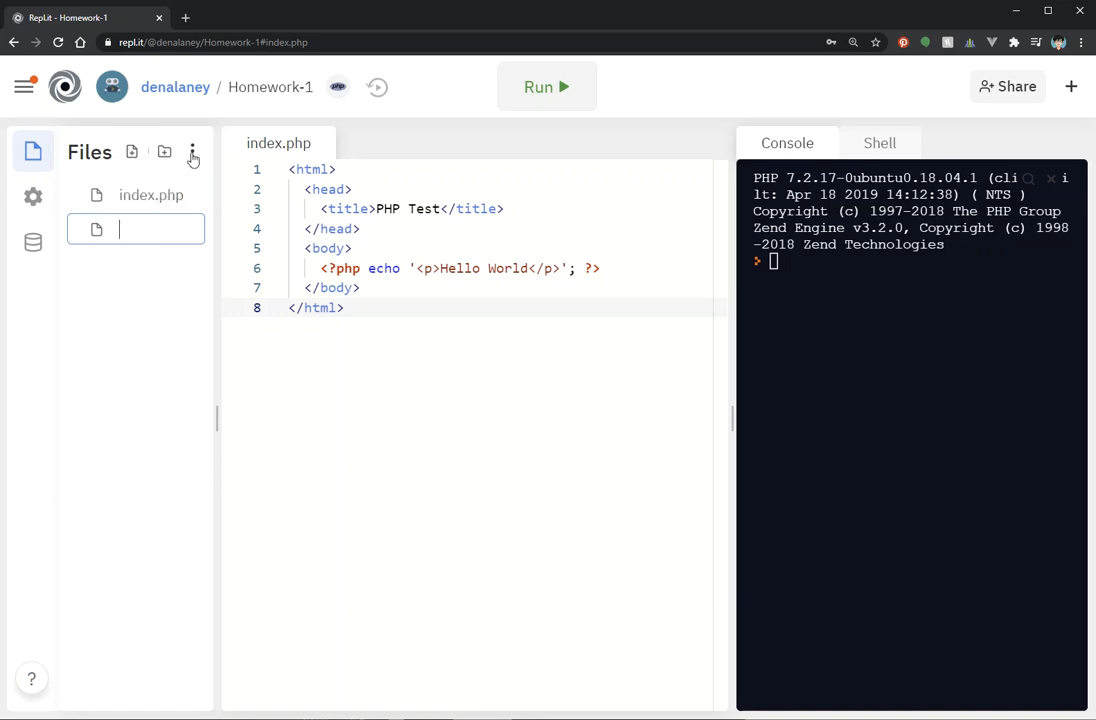
left_click(192, 152)
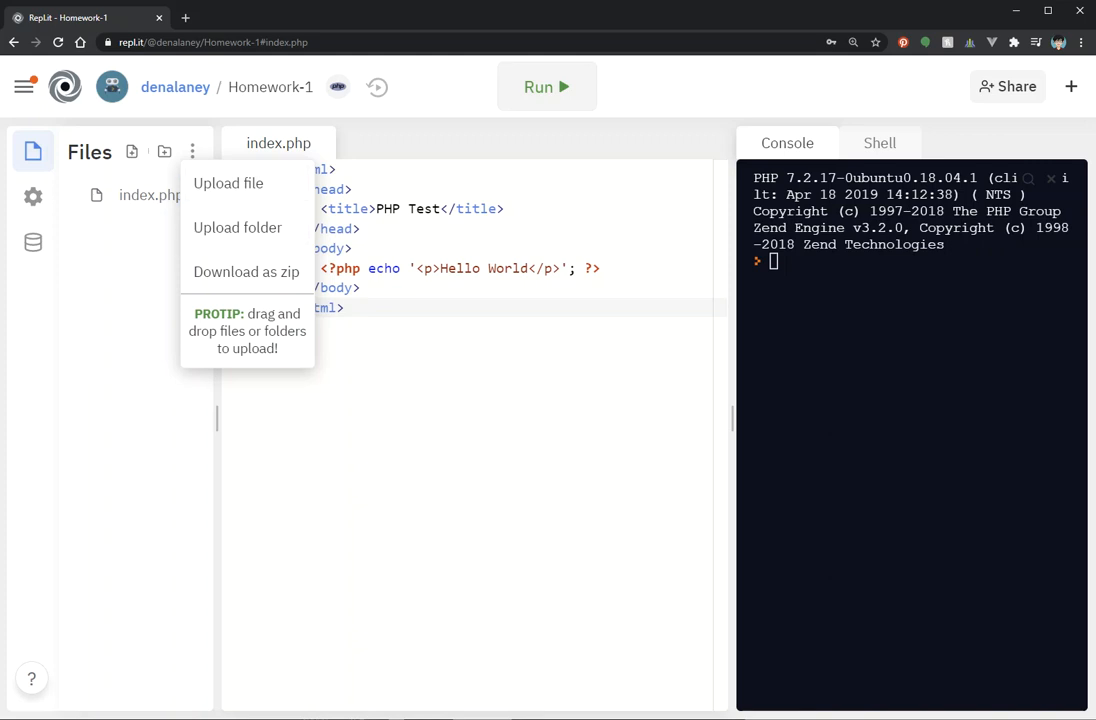
Upload the abominable-gallery-2 image from the computer into Homework-1.
left_click(228, 183)
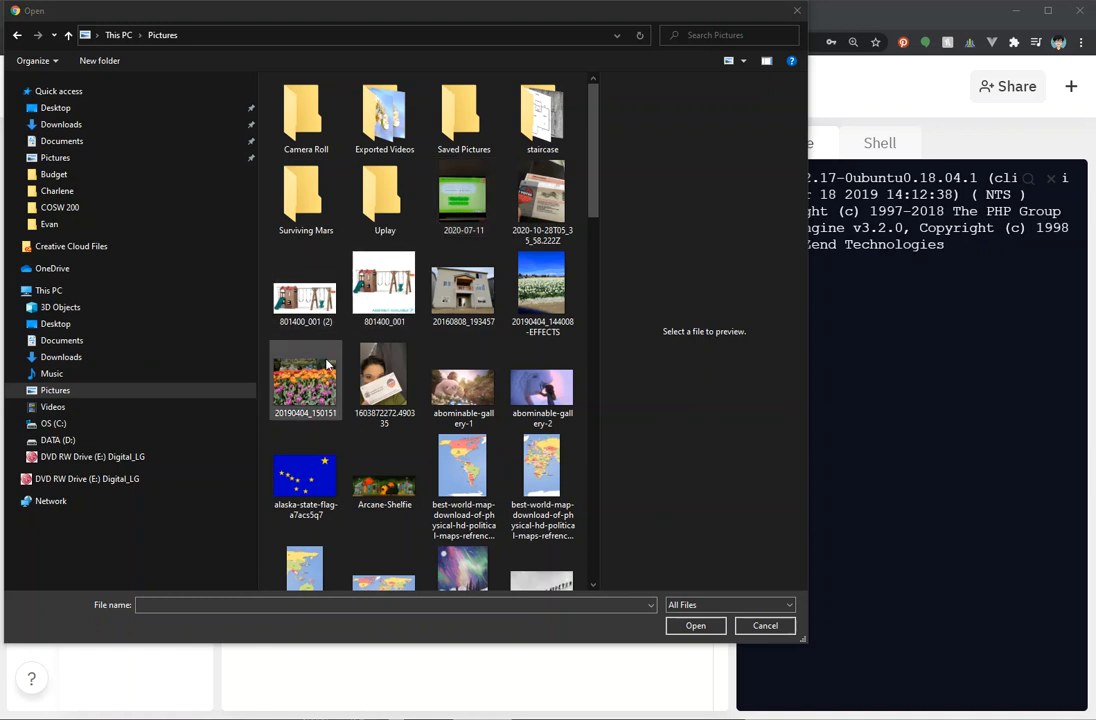
left_click(542, 383)
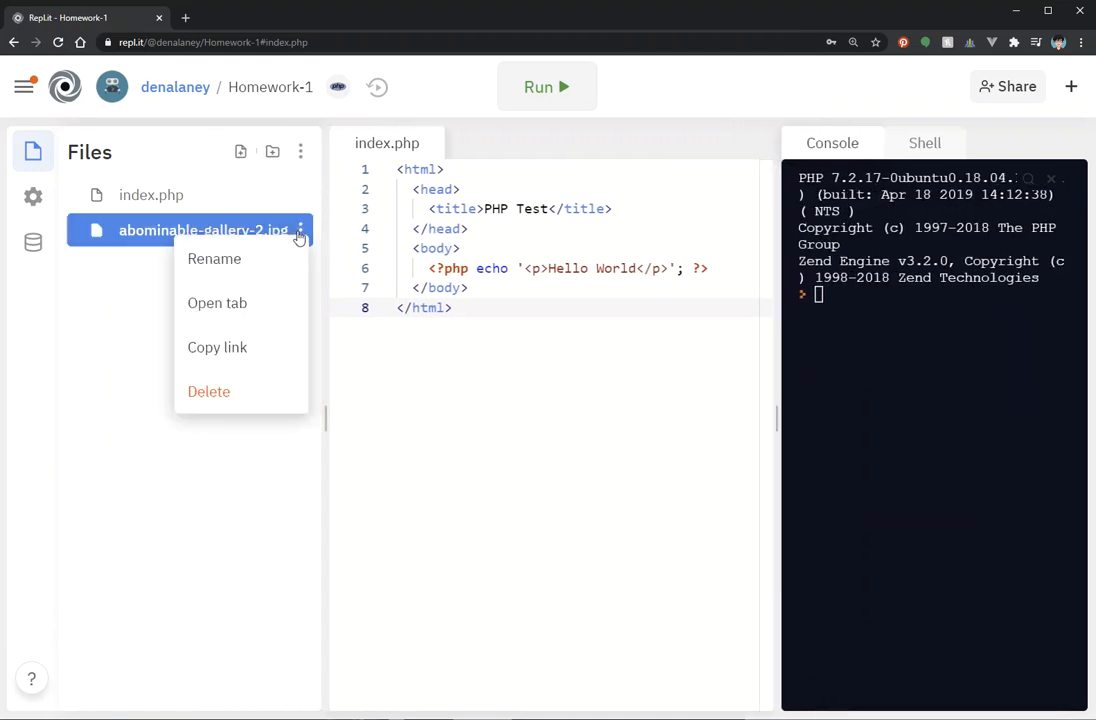
mouse_move(214, 259)
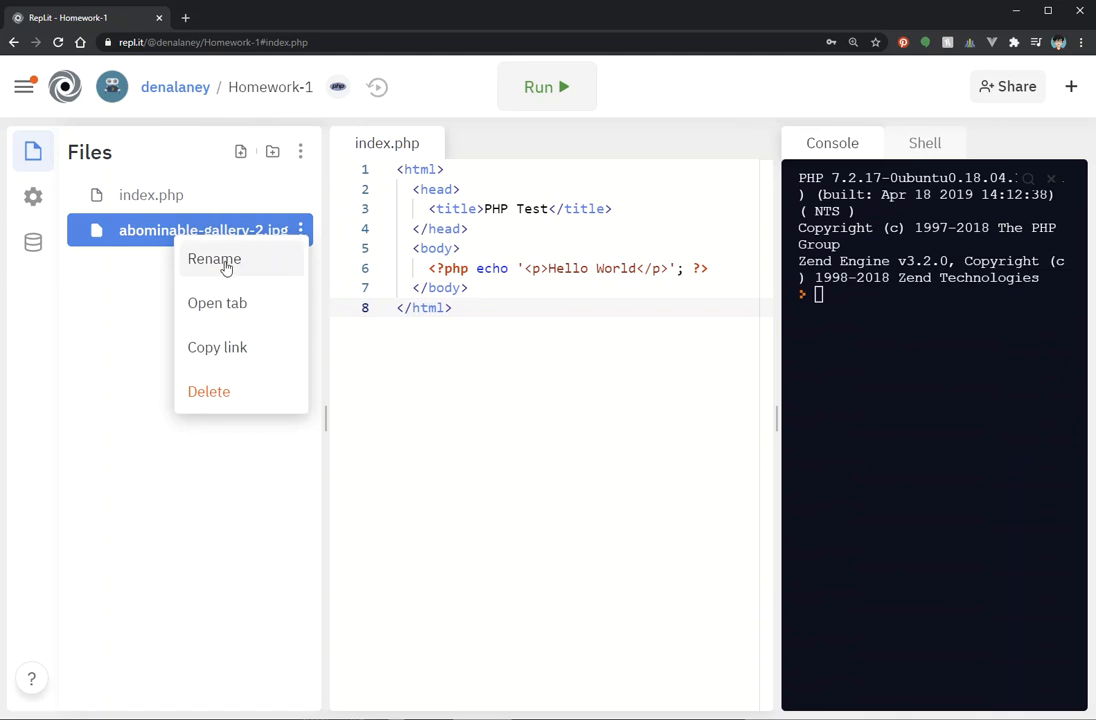
Rename the uploaded image to abominable.jpg.
left_click(214, 259)
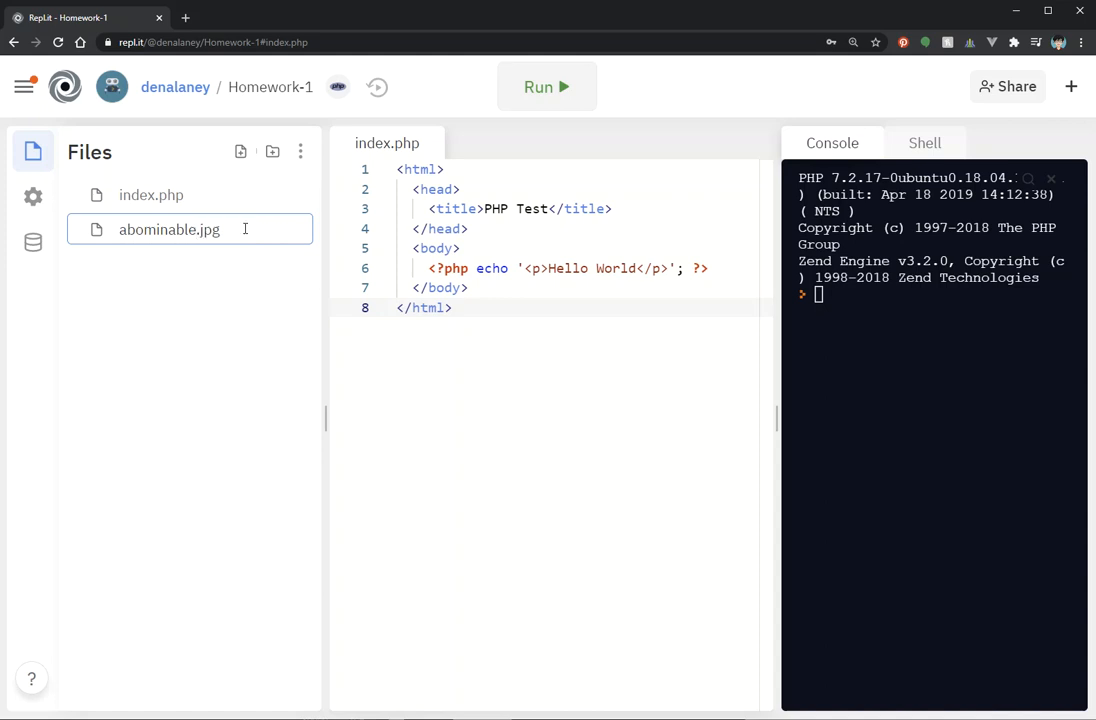
left_click(170, 230)
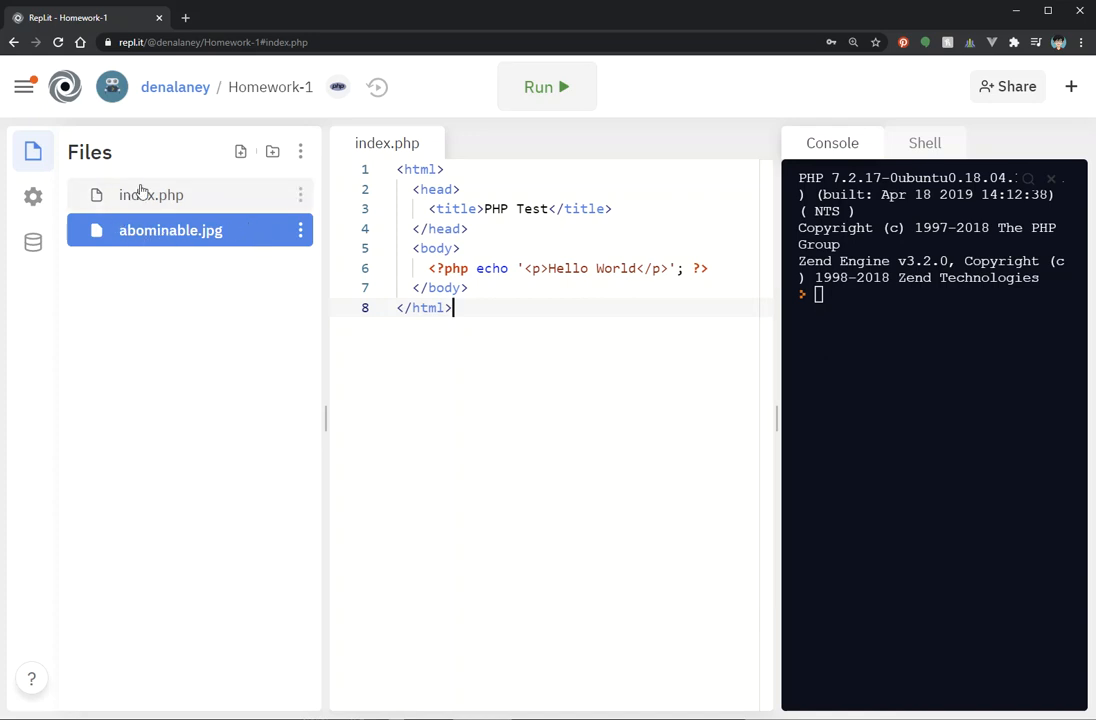
mouse_move(240, 151)
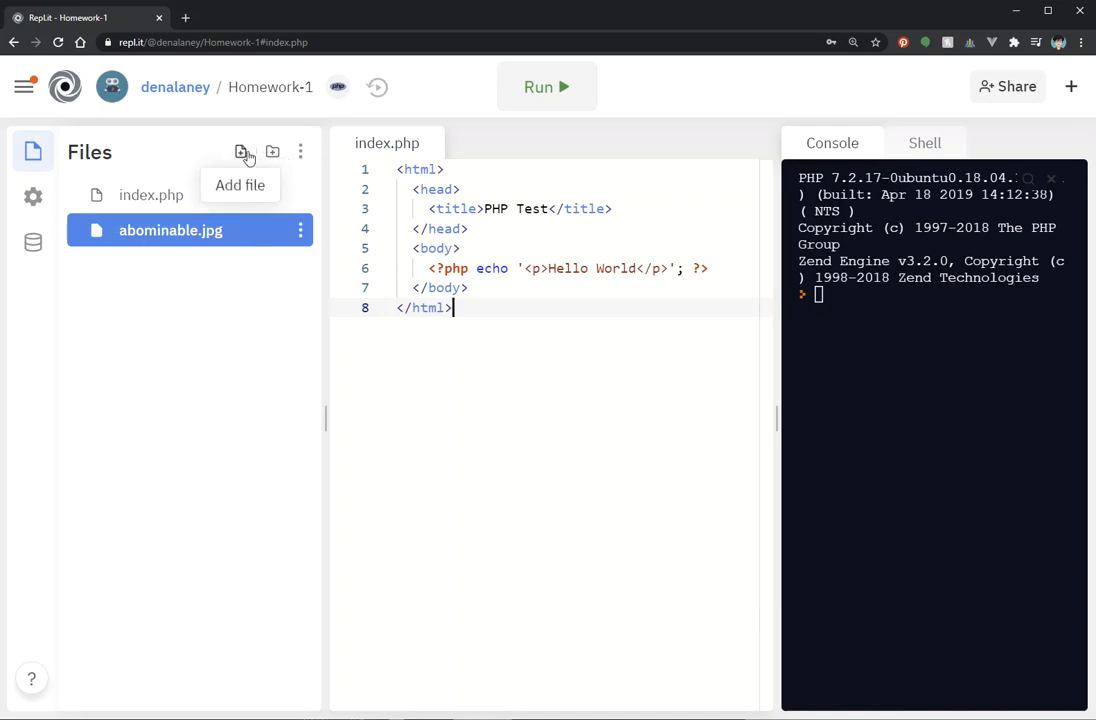
Create a new file named style.css in the Homework-1 project.
left_click(240, 152)
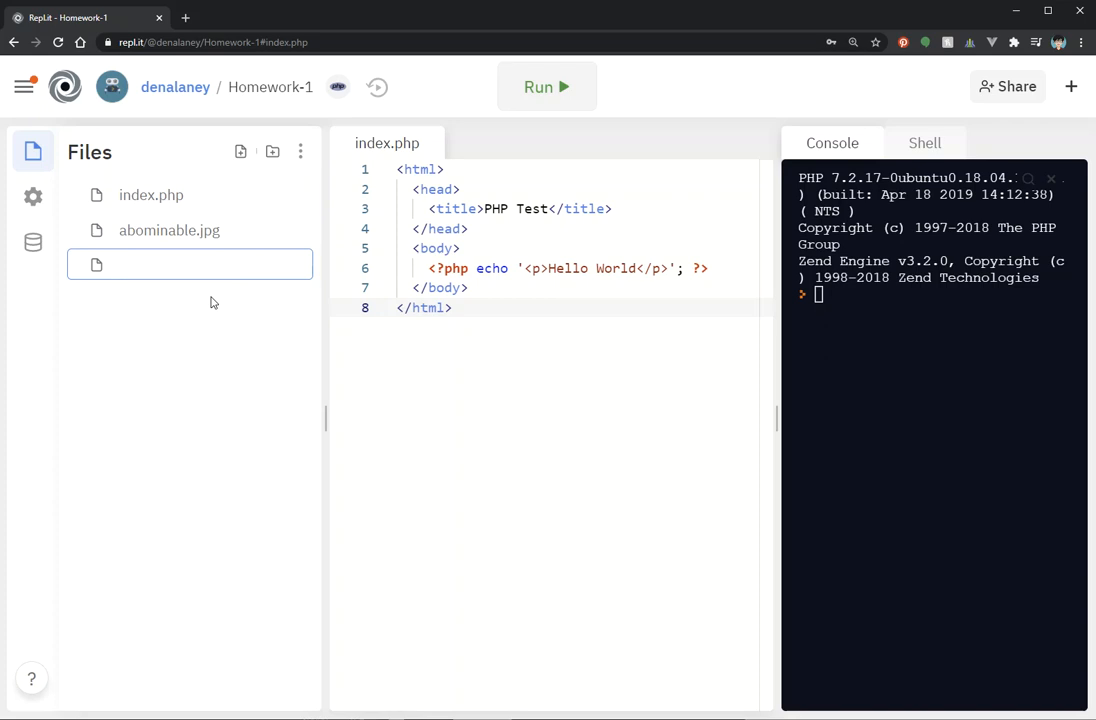
type("style.css")
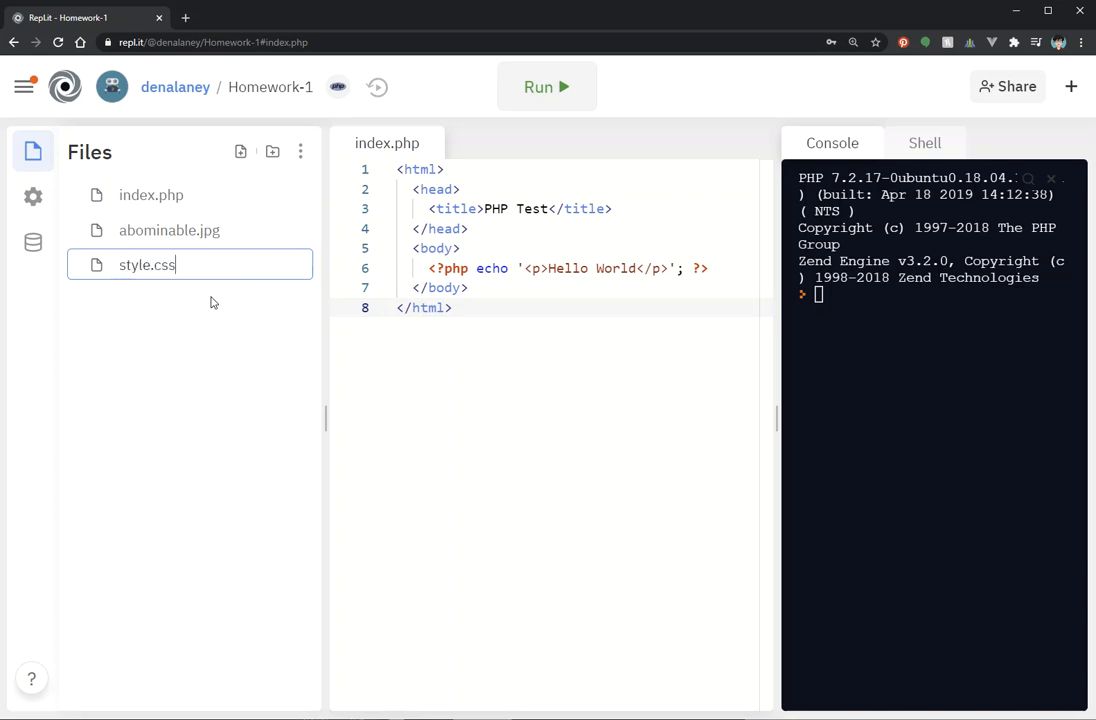
left_click(148, 265)
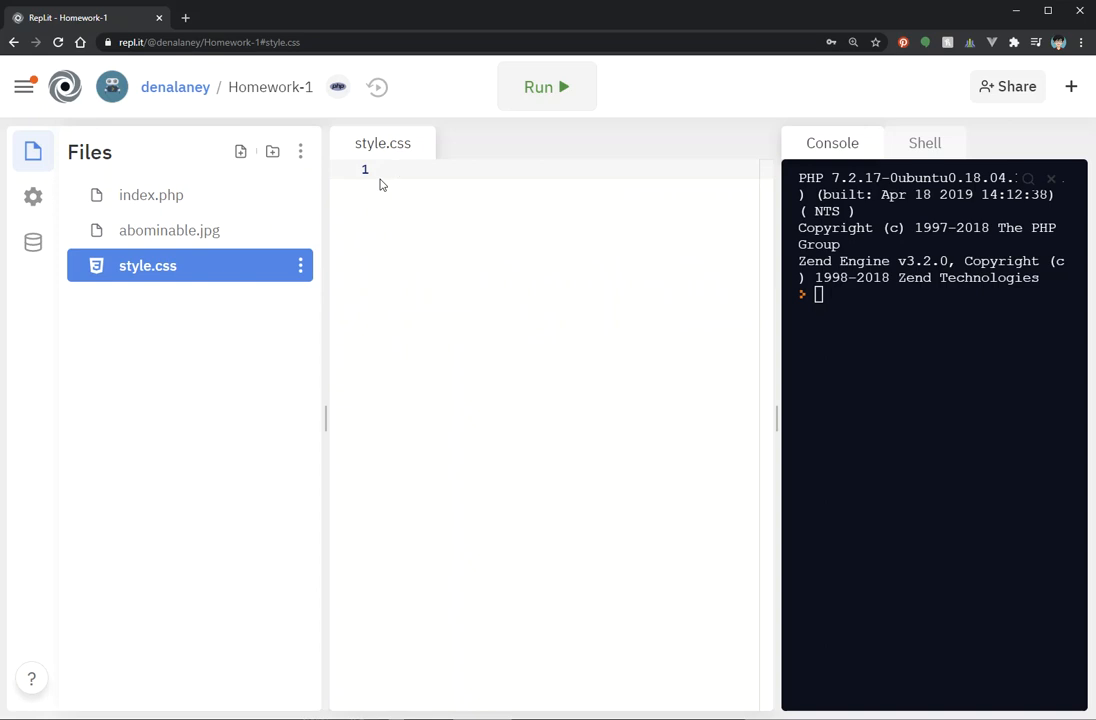
Write a body rule with background-color: aqua in style.css, then reopen index.php.
type("body")
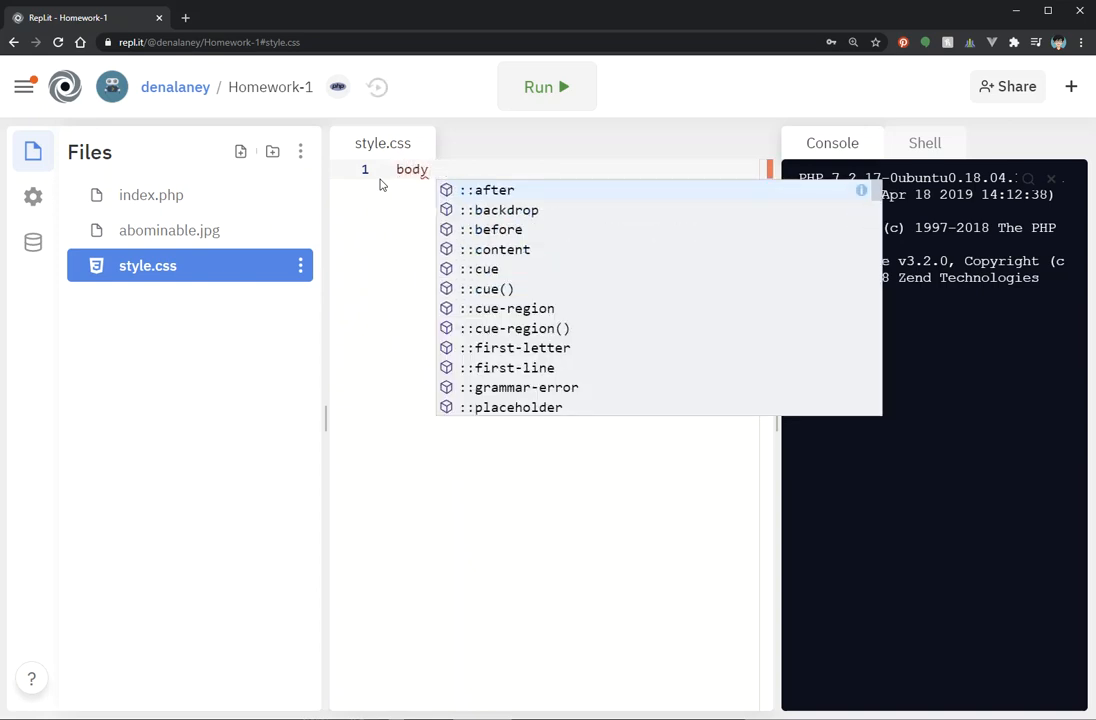
type("background-color:")
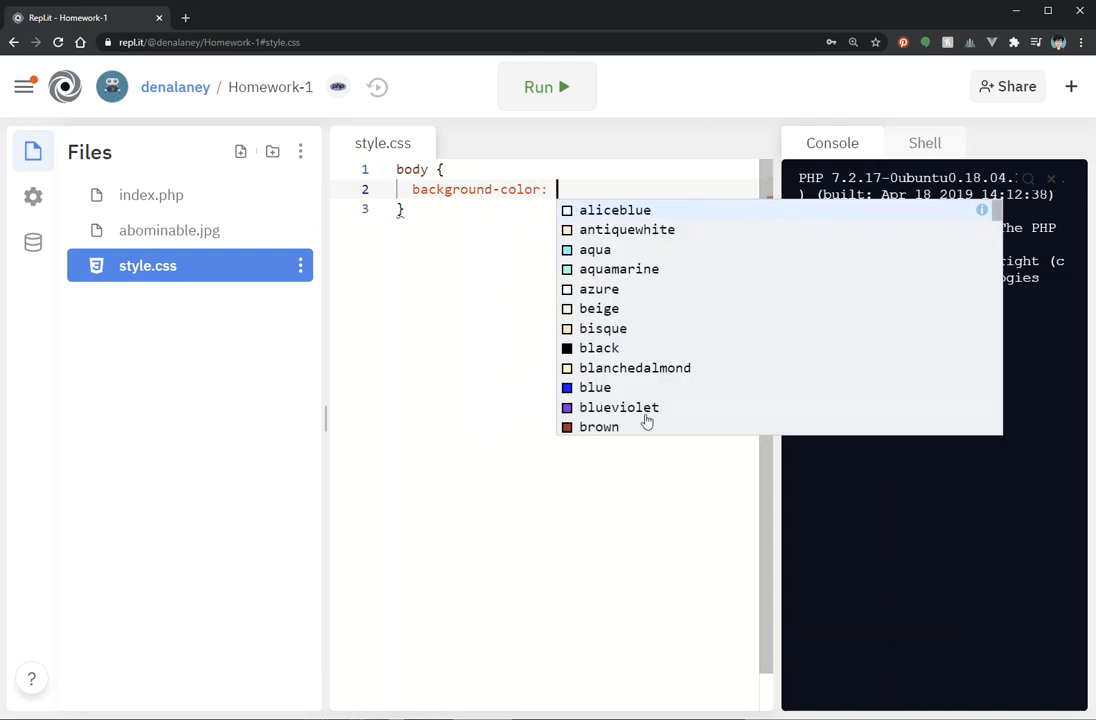
mouse_move(600, 330)
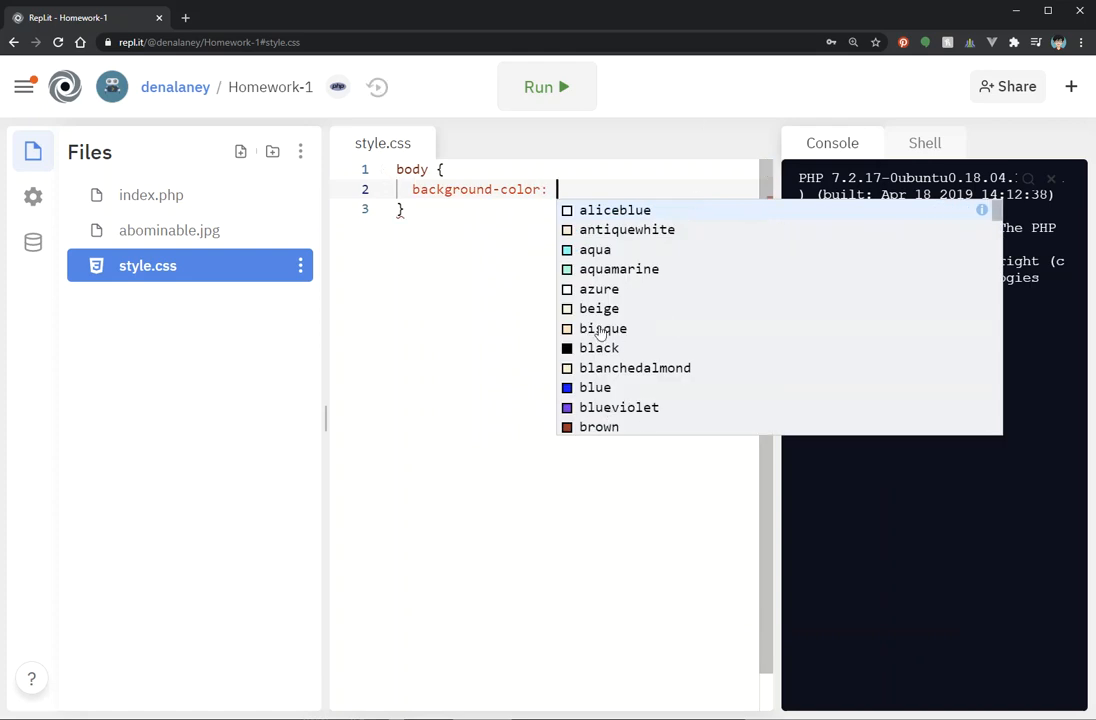
mouse_move(594, 250)
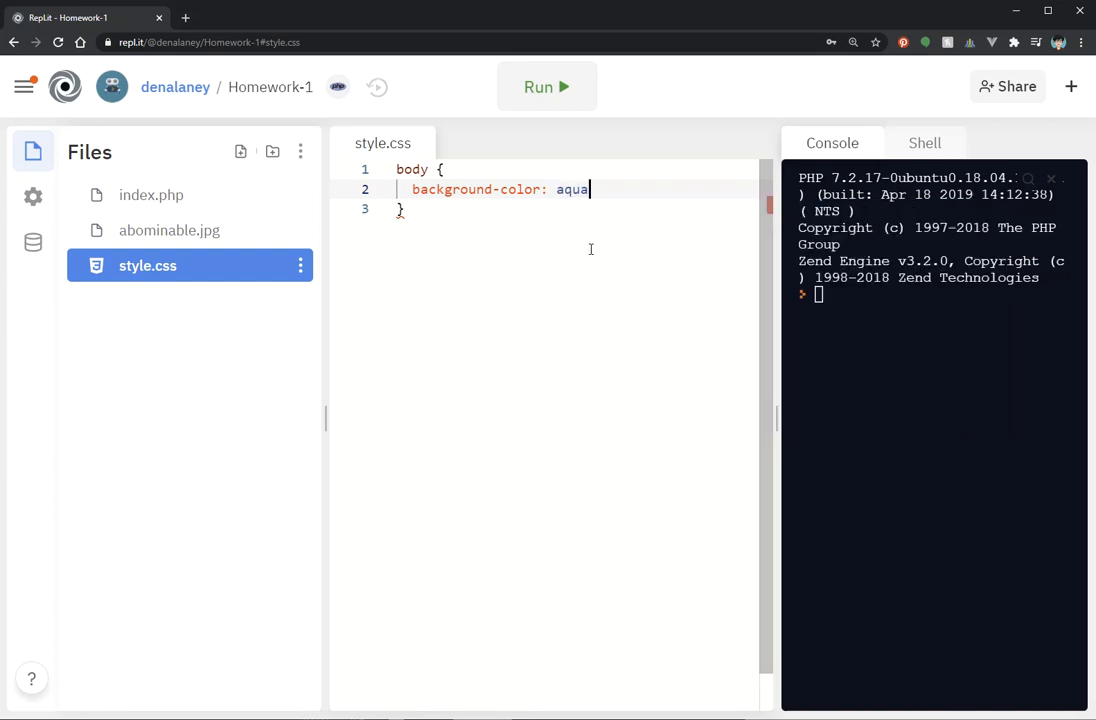
type(";")
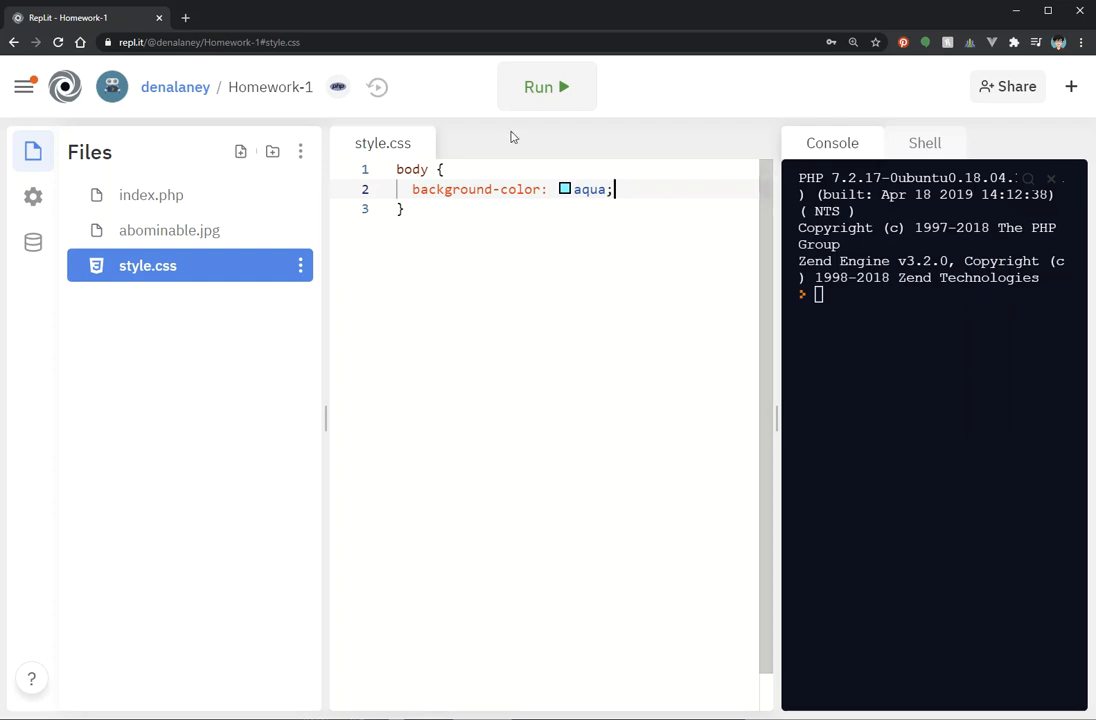
left_click(151, 195)
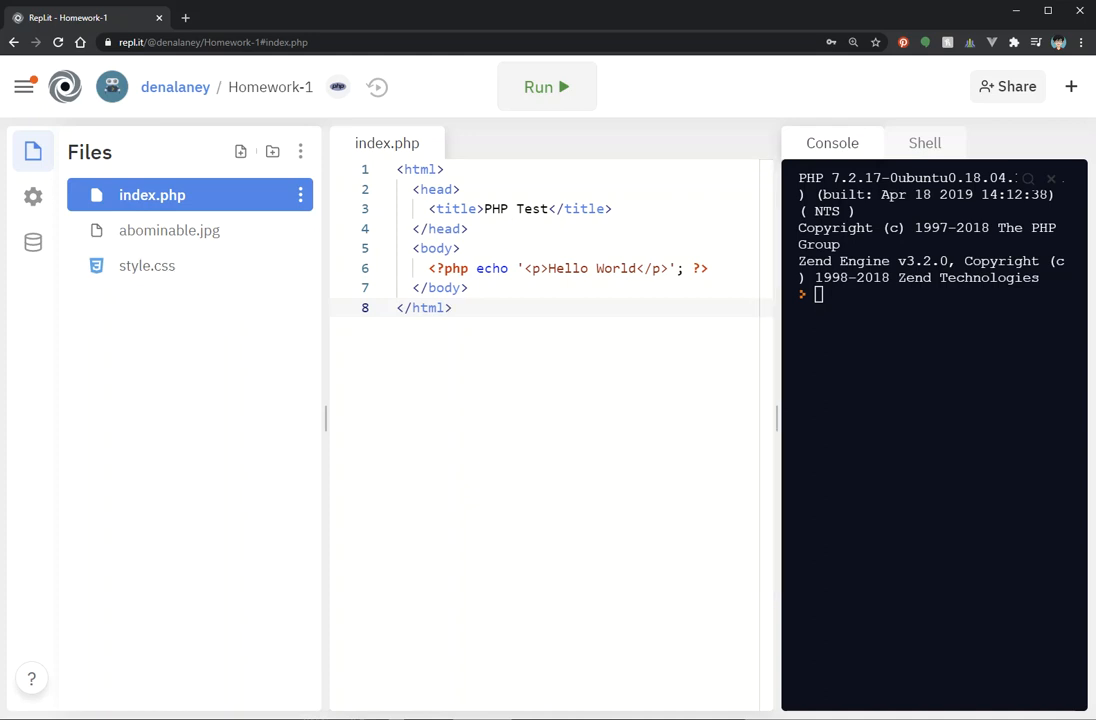
Insert an empty line in index.php's head just after the title line.
left_click(451, 307)
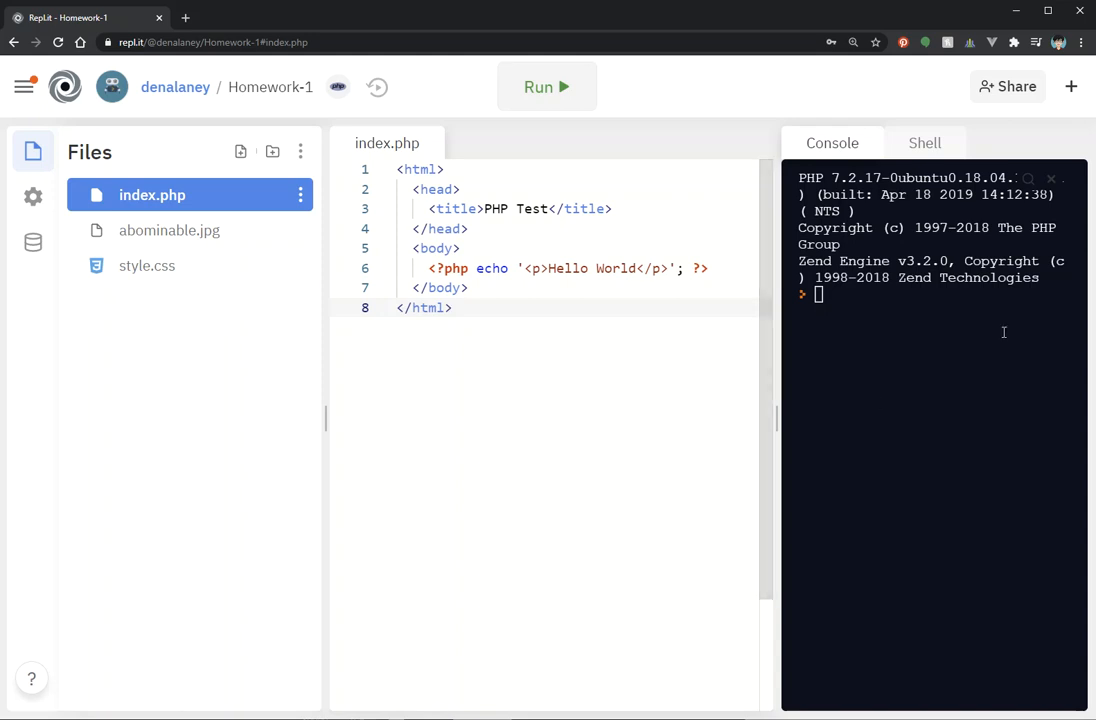
left_click(616, 208)
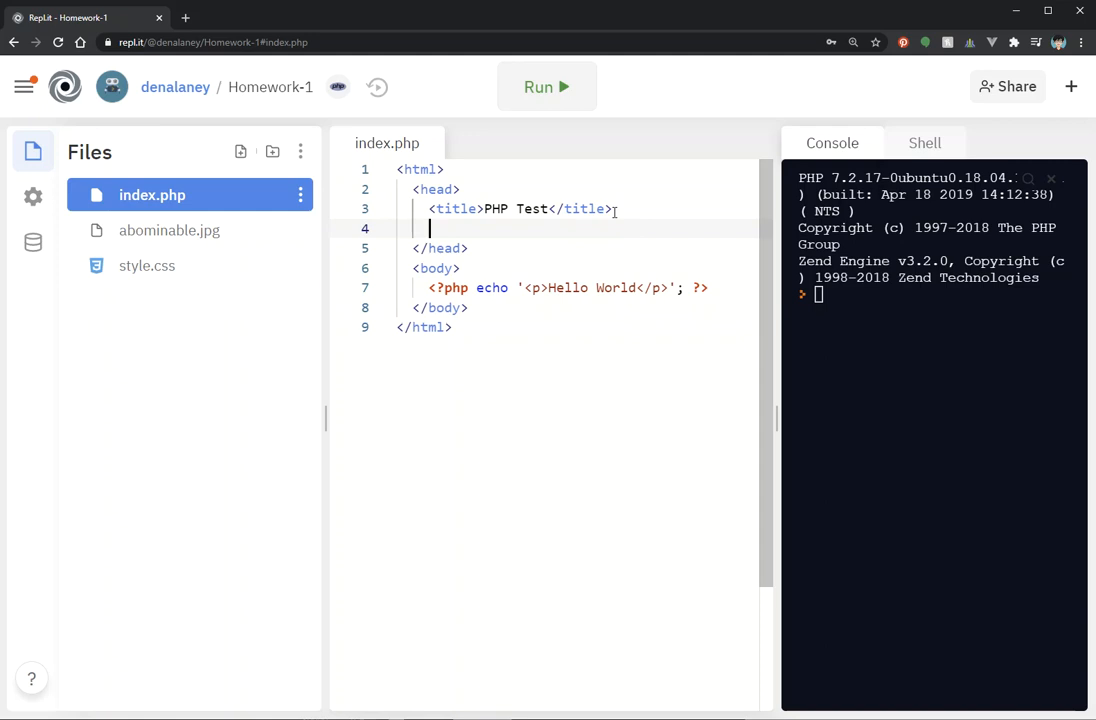
Add <link href="style.css"> inside the head of index.php.
type("<link")
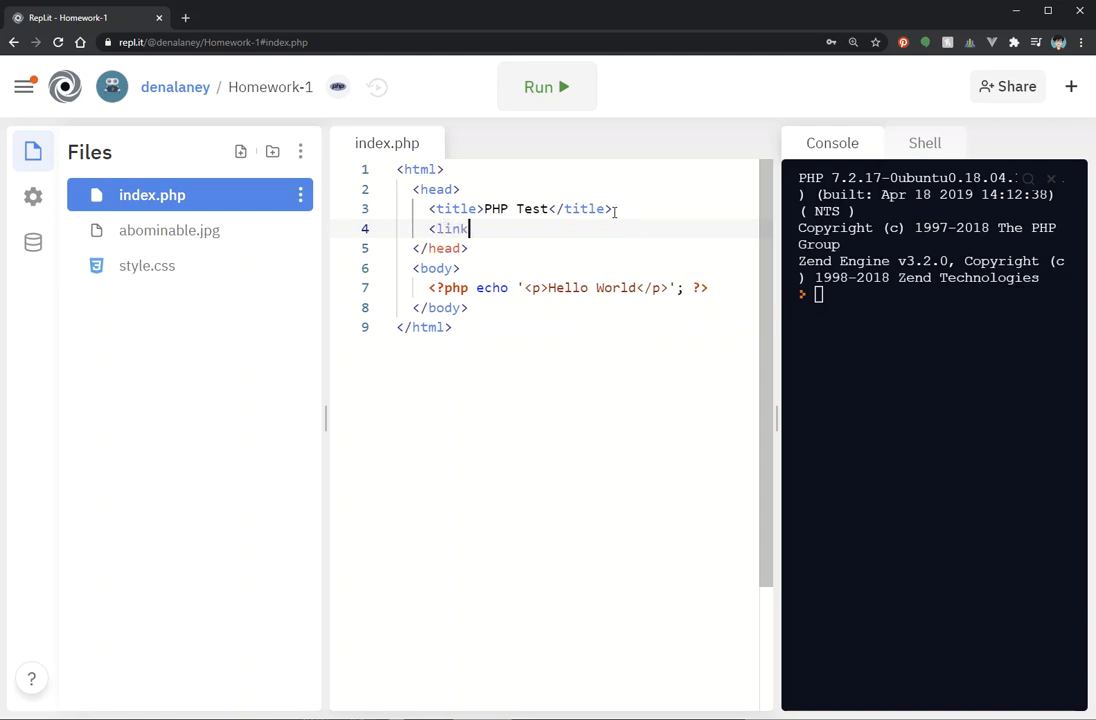
type("hre")
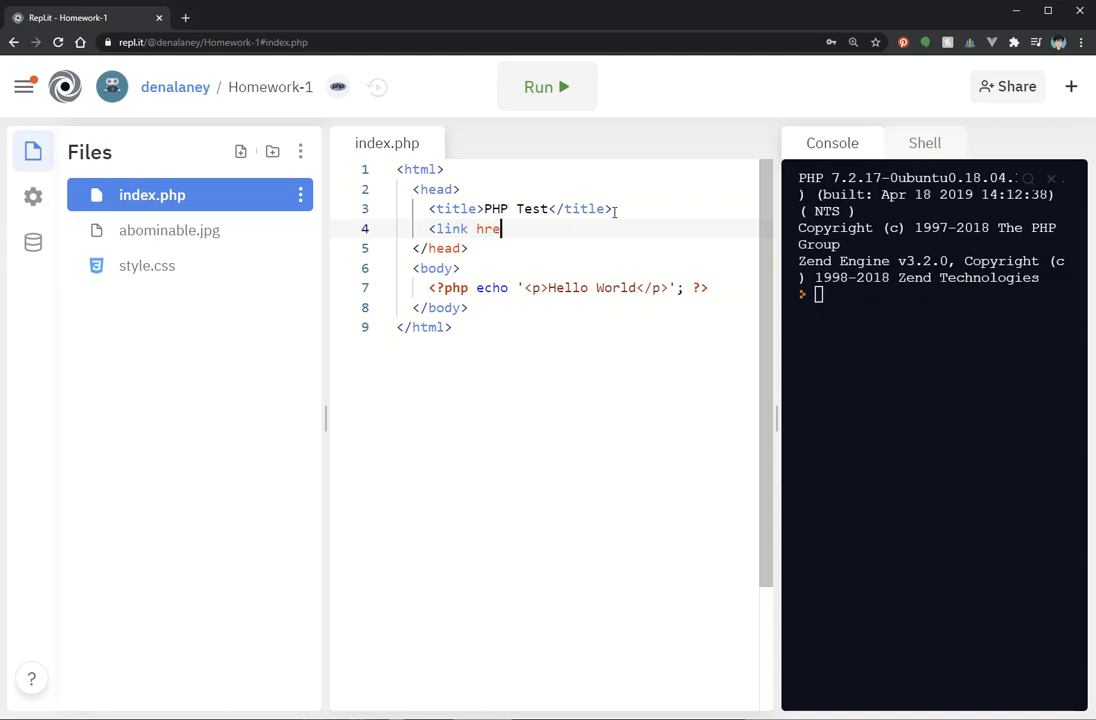
type("f=\"")
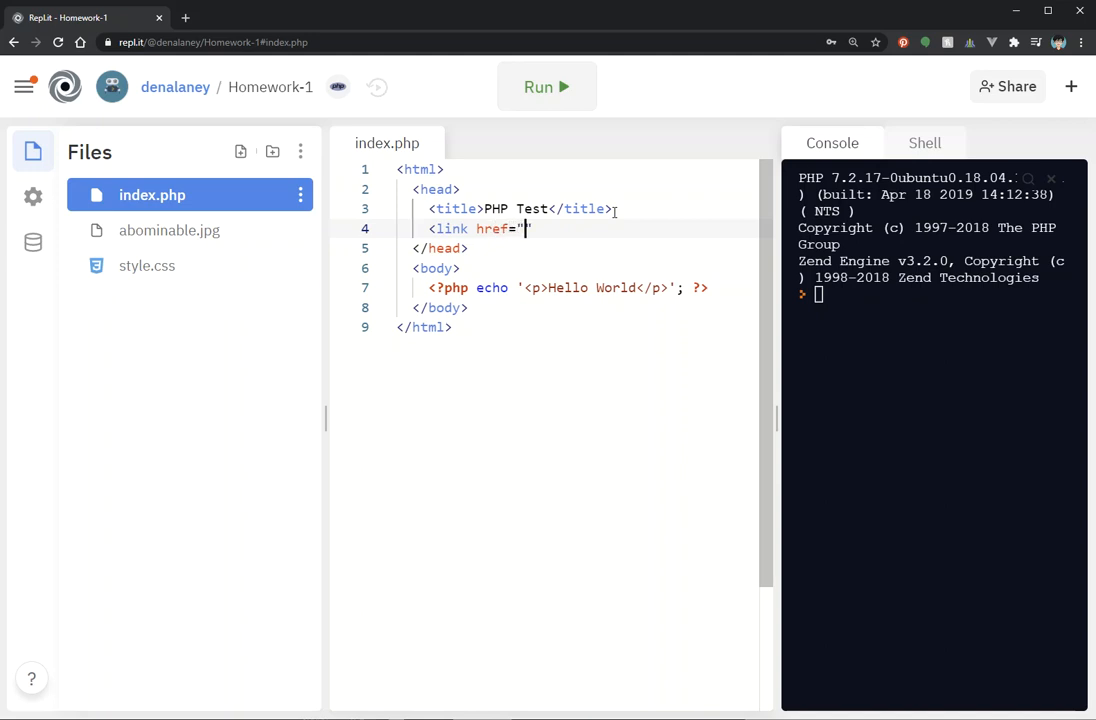
type("style.css")
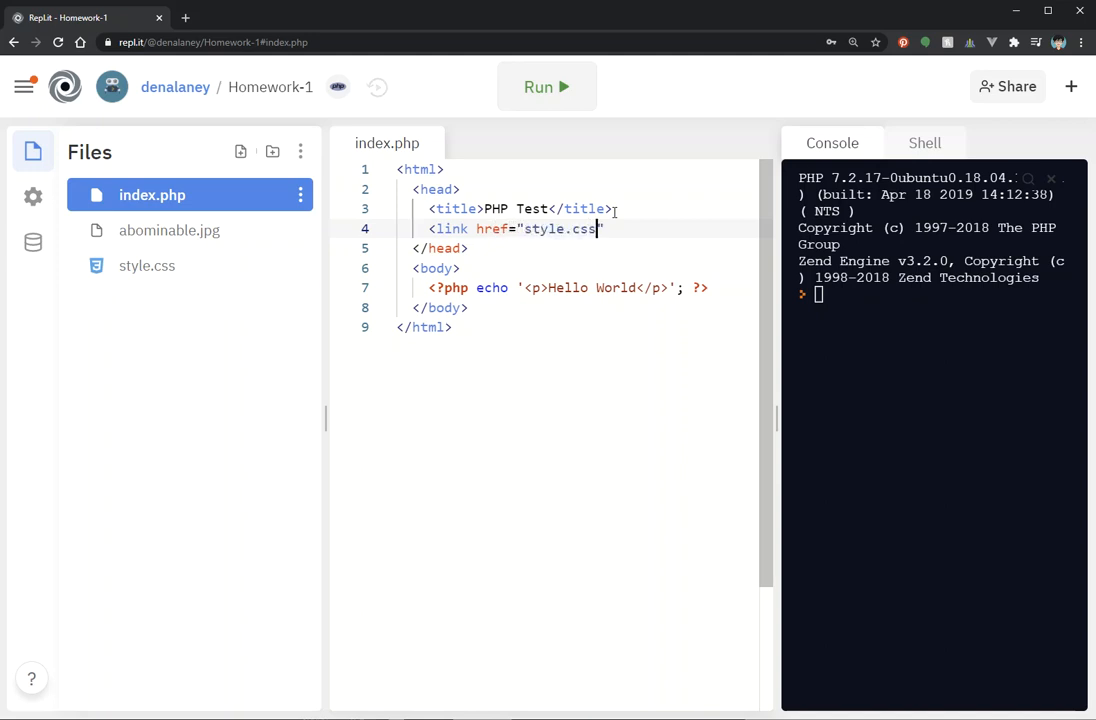
type(">")
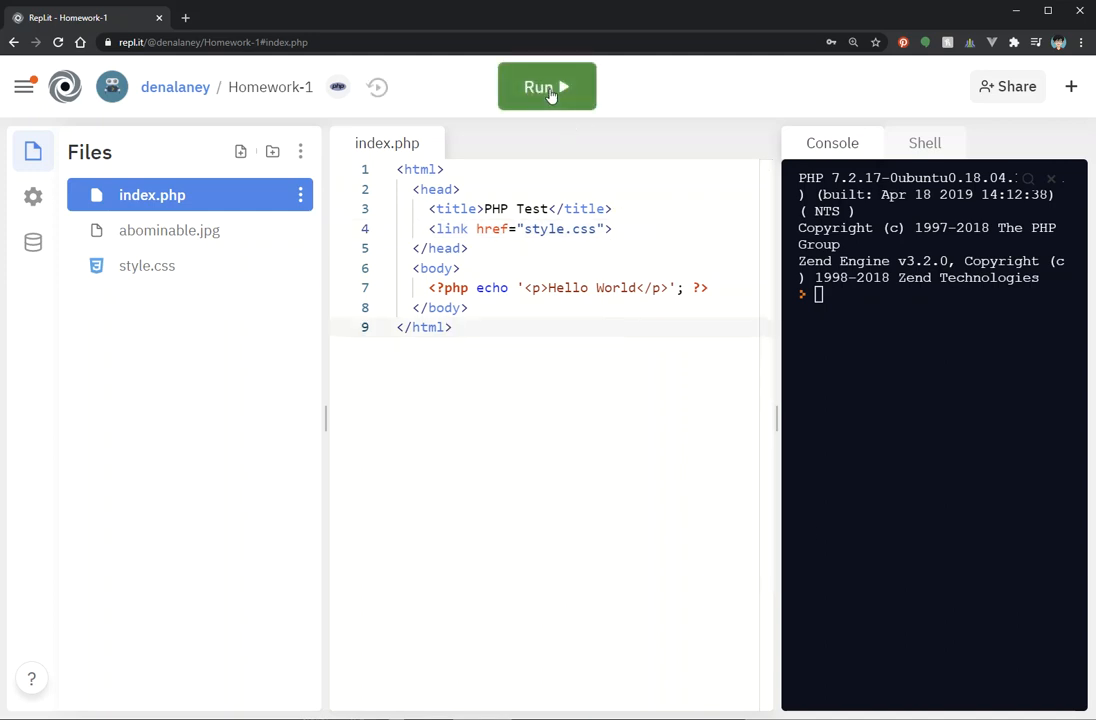
Run the PHP web server, view the Hello World preview, then stop the server.
left_click(547, 87)
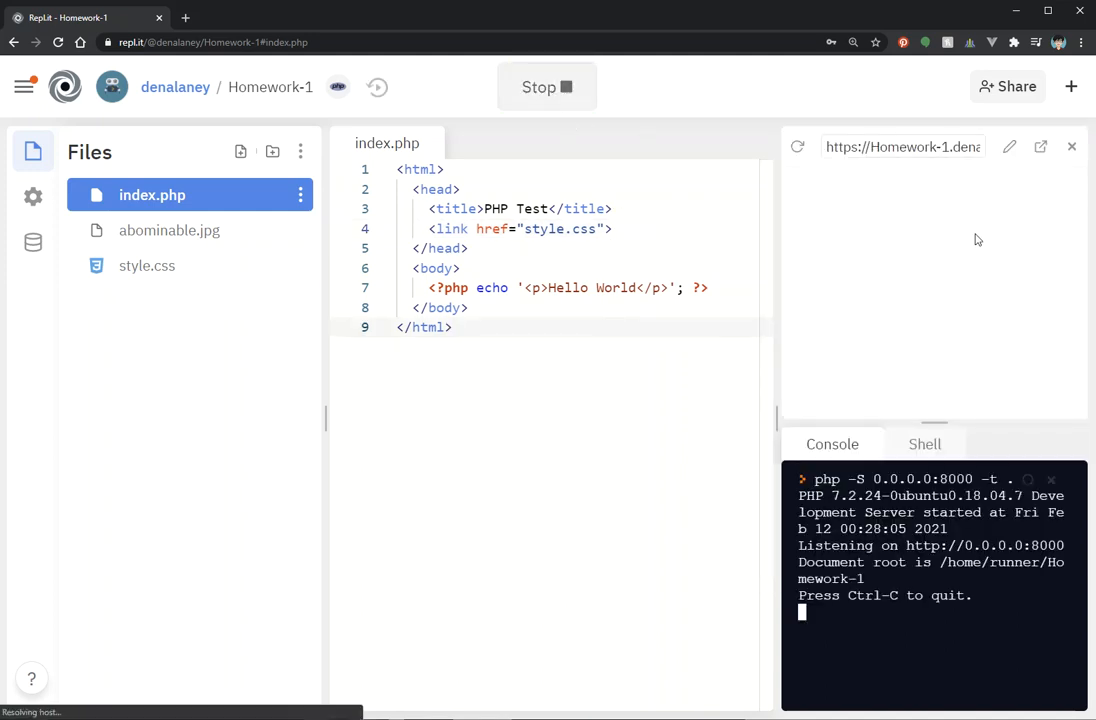
left_click(797, 147)
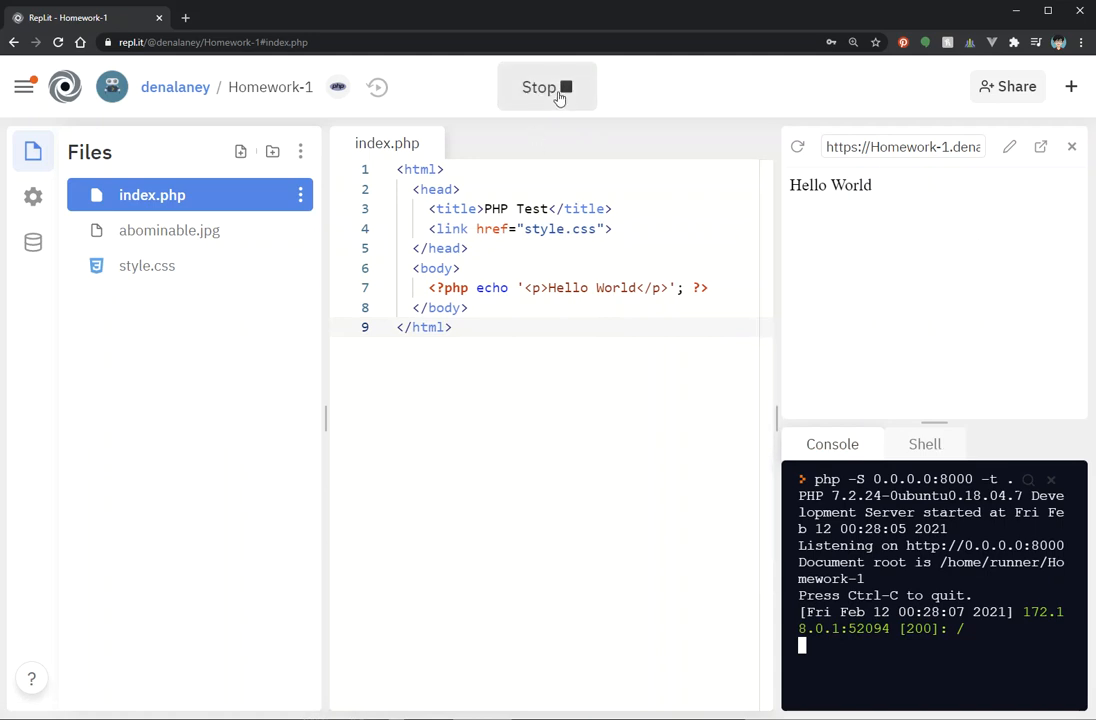
left_click(546, 87)
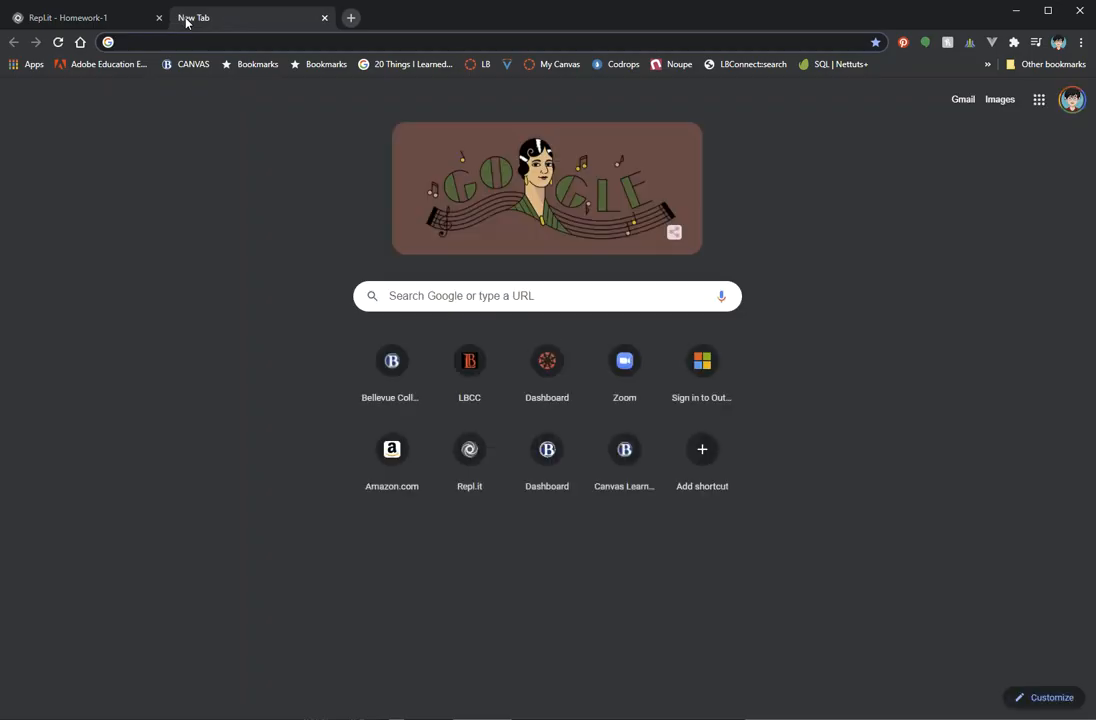
Search Google for 'css link', read W3Schools' How to add CSS, then return to Homework-1.
type("css link head")
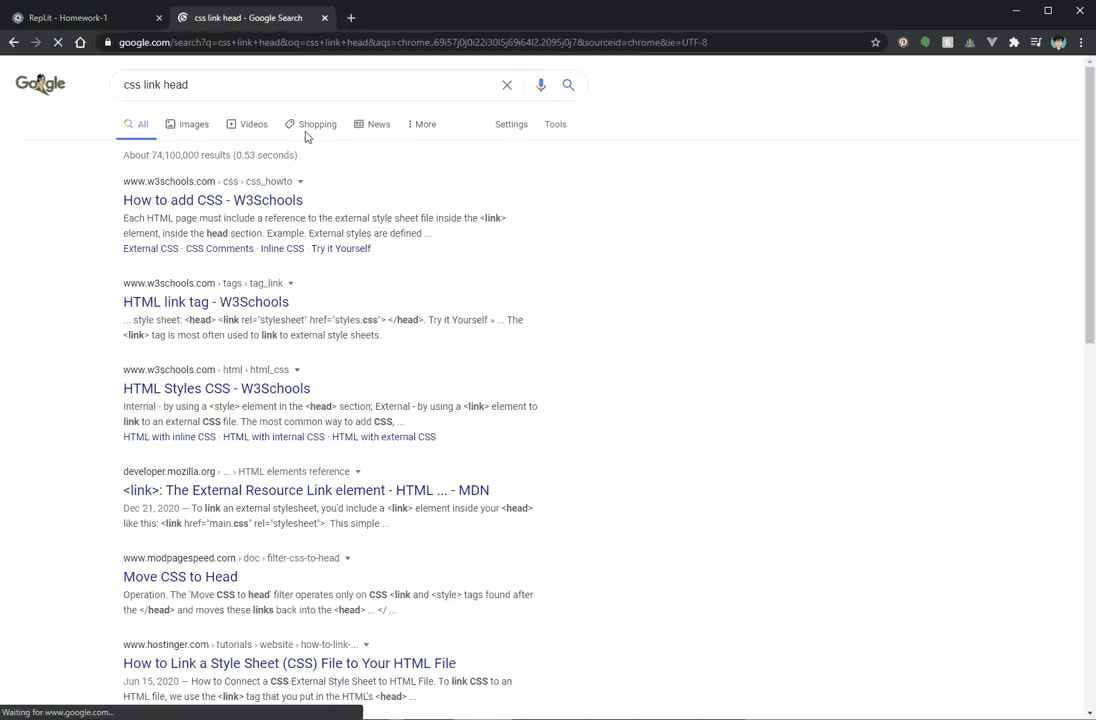
left_click(213, 200)
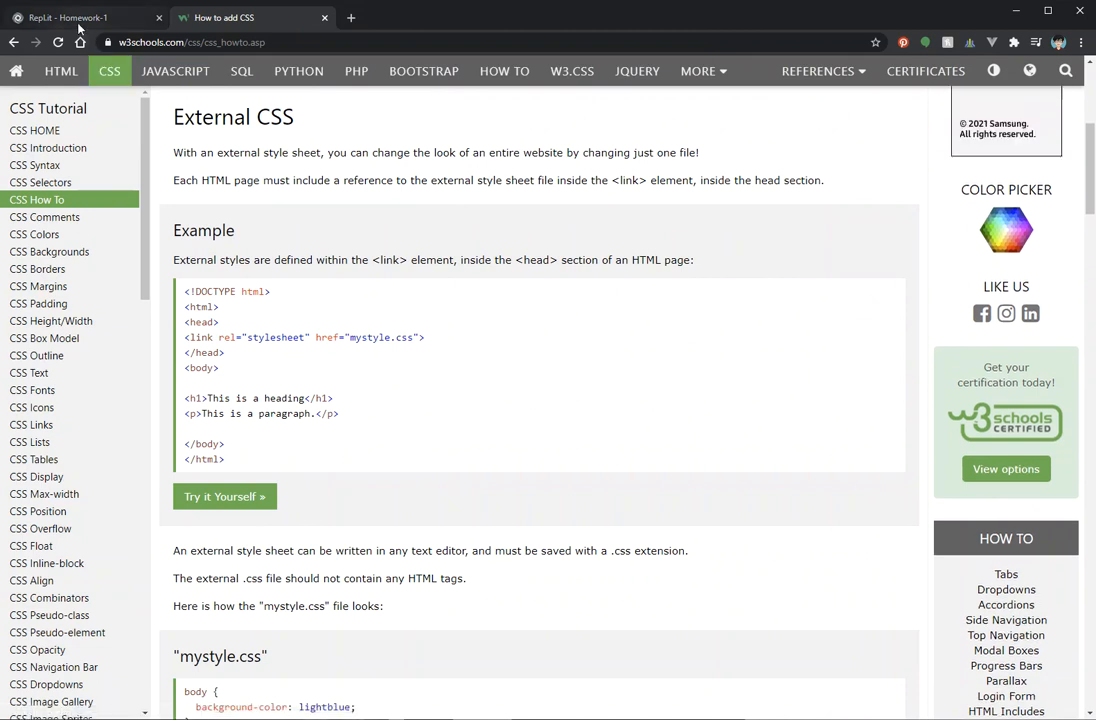
left_click(70, 17)
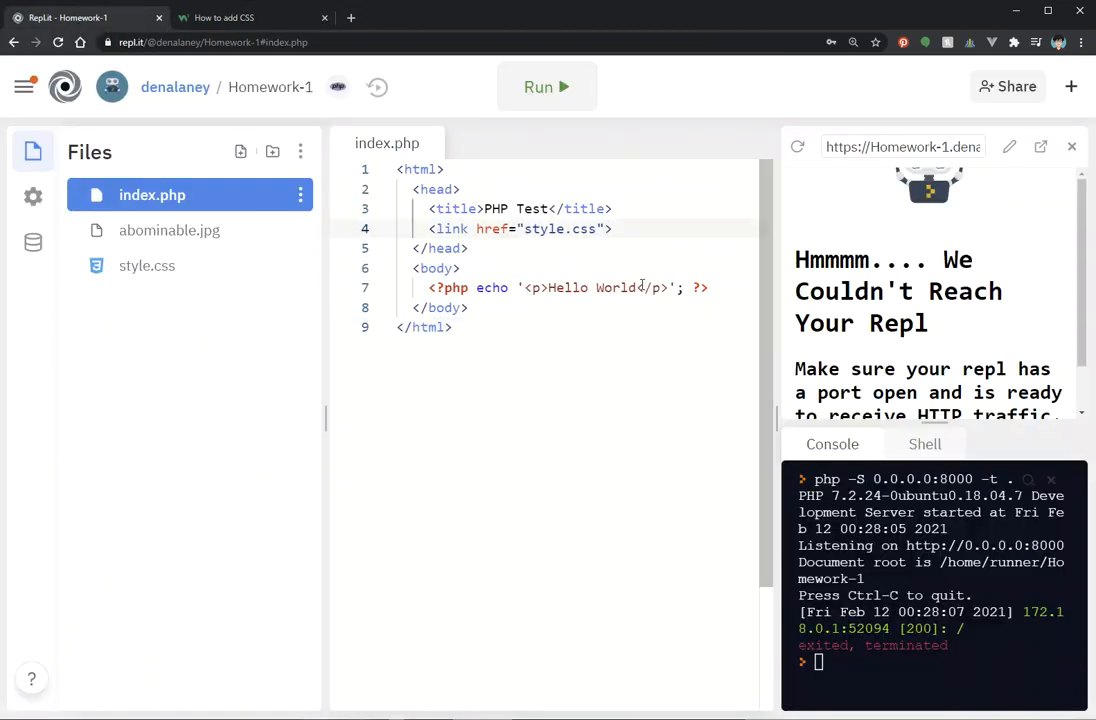
Add rel="stylesheet" to the link tag and rerun so Hello World shows on aqua.
type("rel=\"sty")
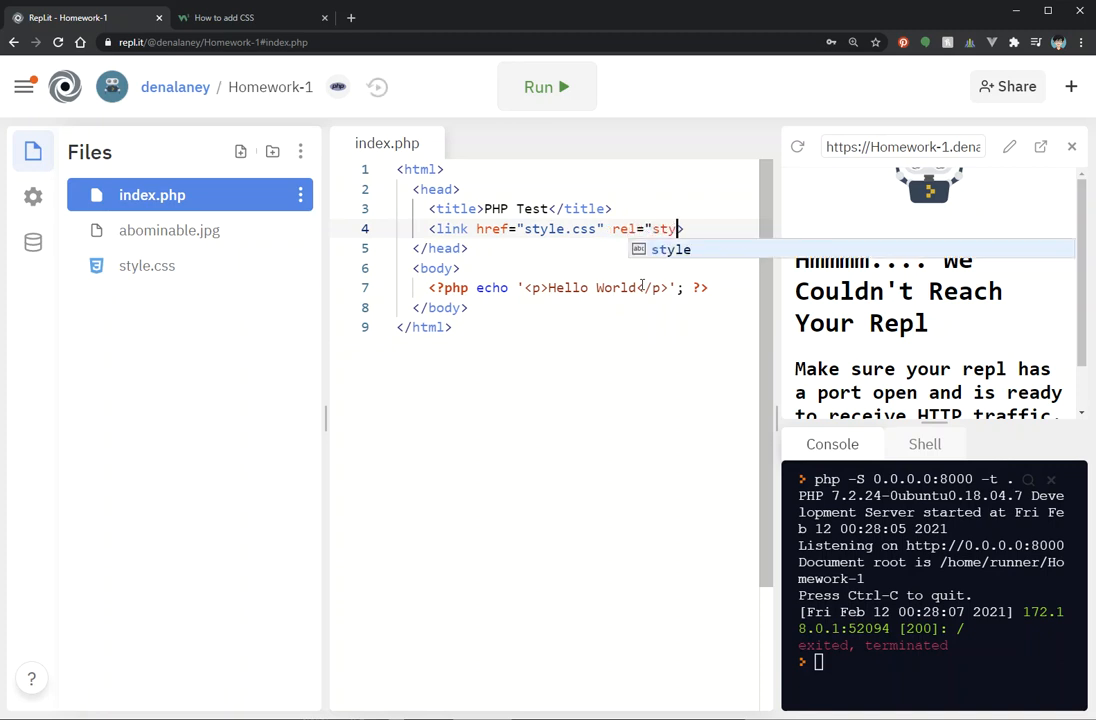
type("lesheet\">")
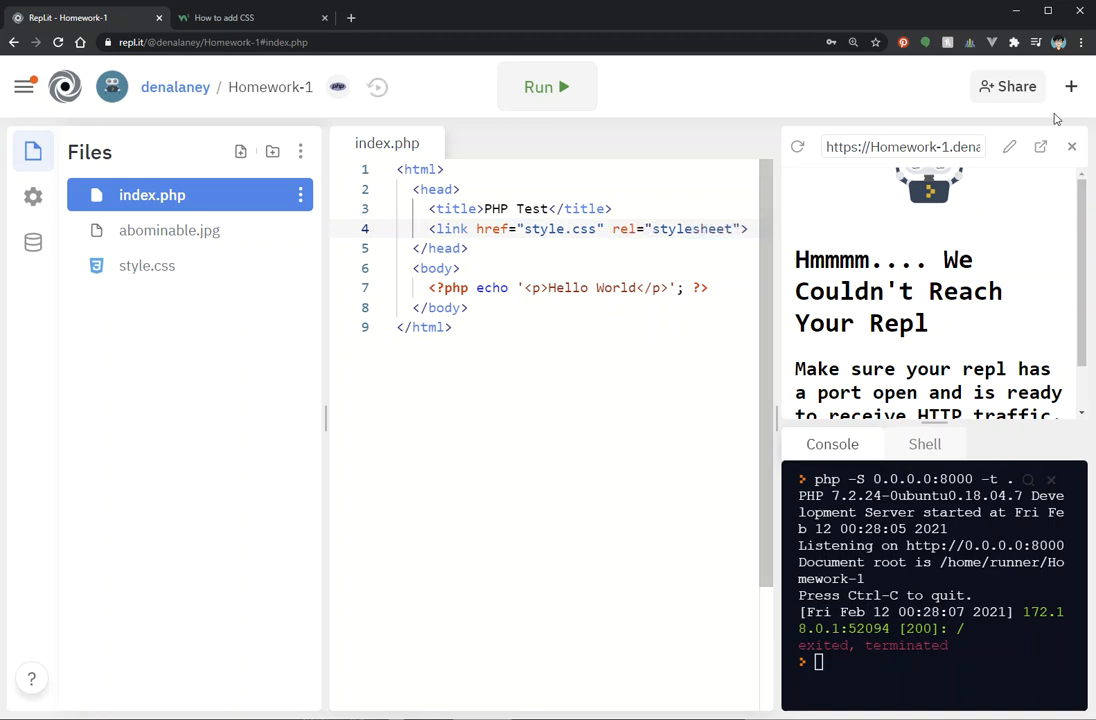
left_click(546, 87)
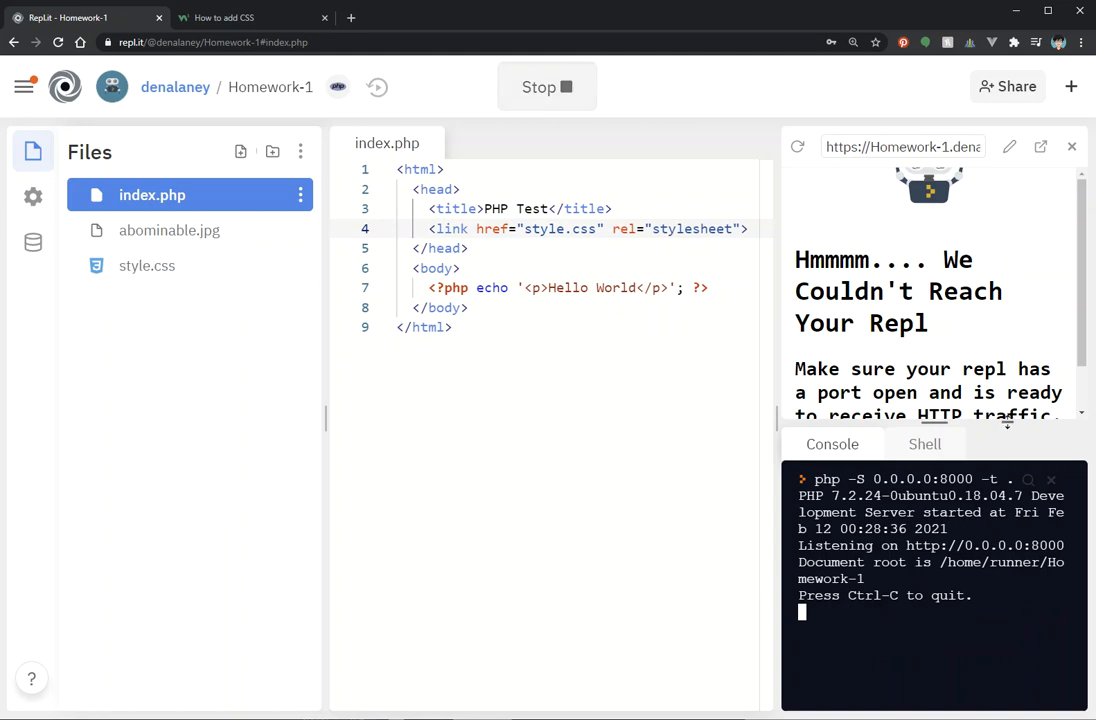
left_click(797, 147)
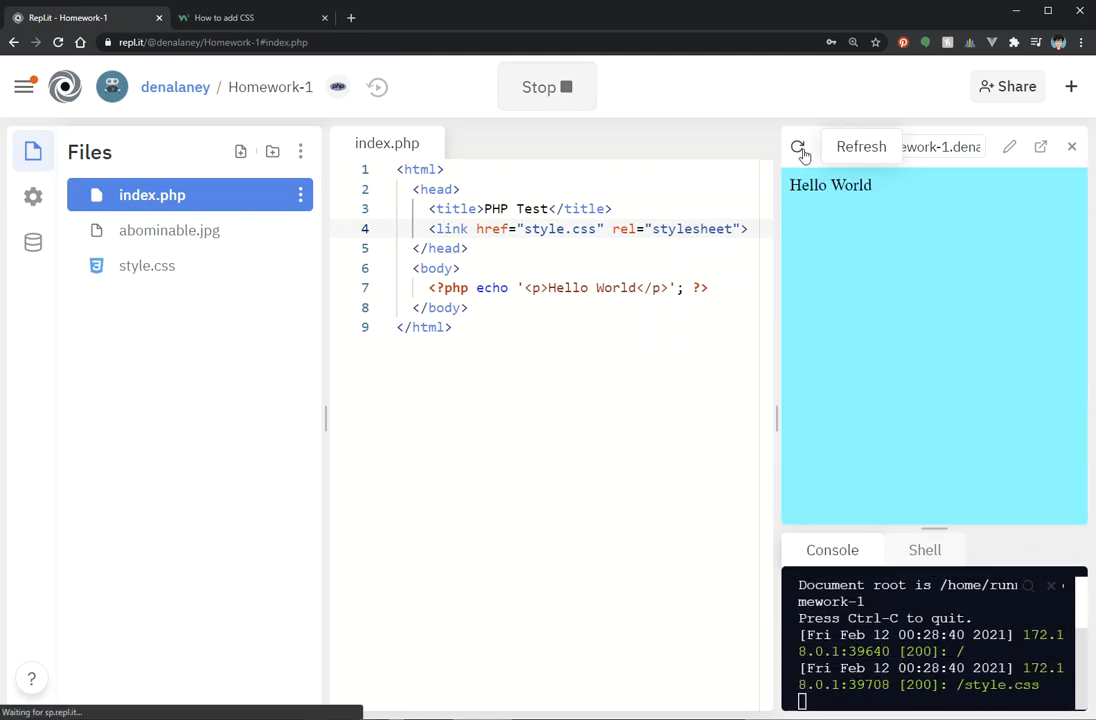